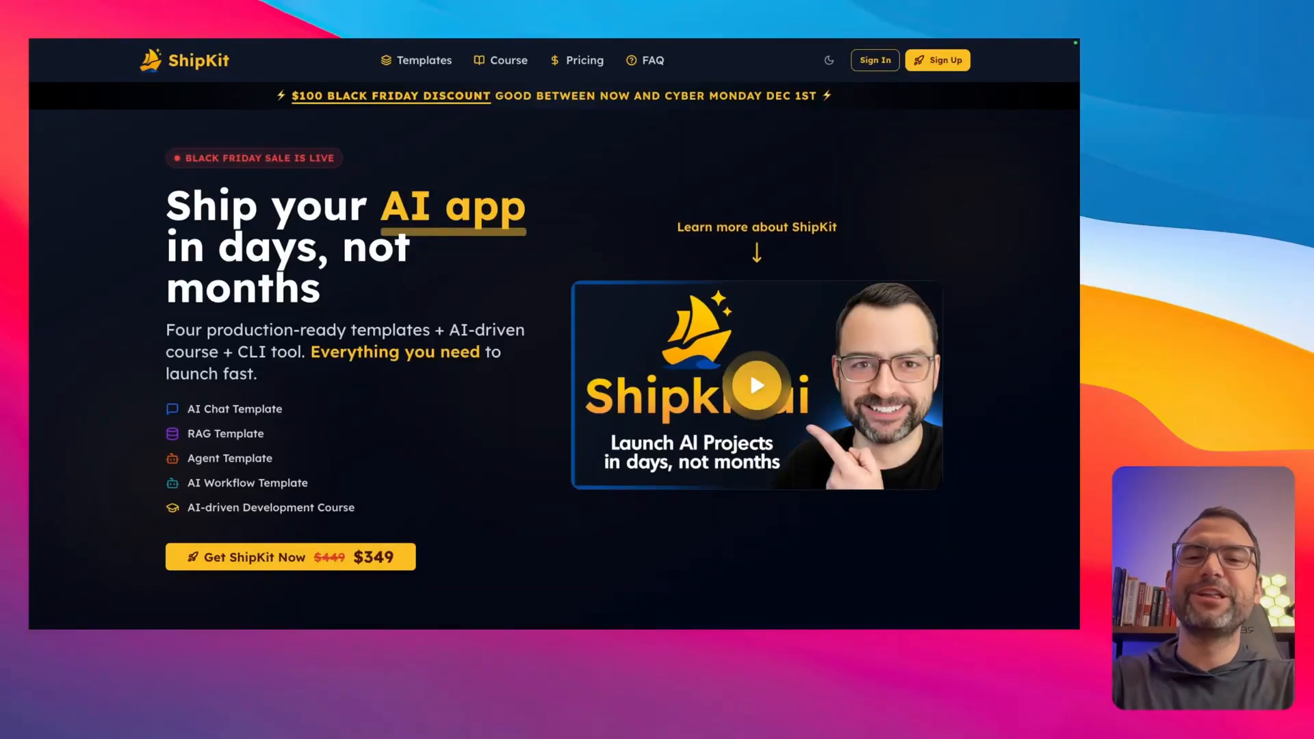
mouse_move(395, 134)
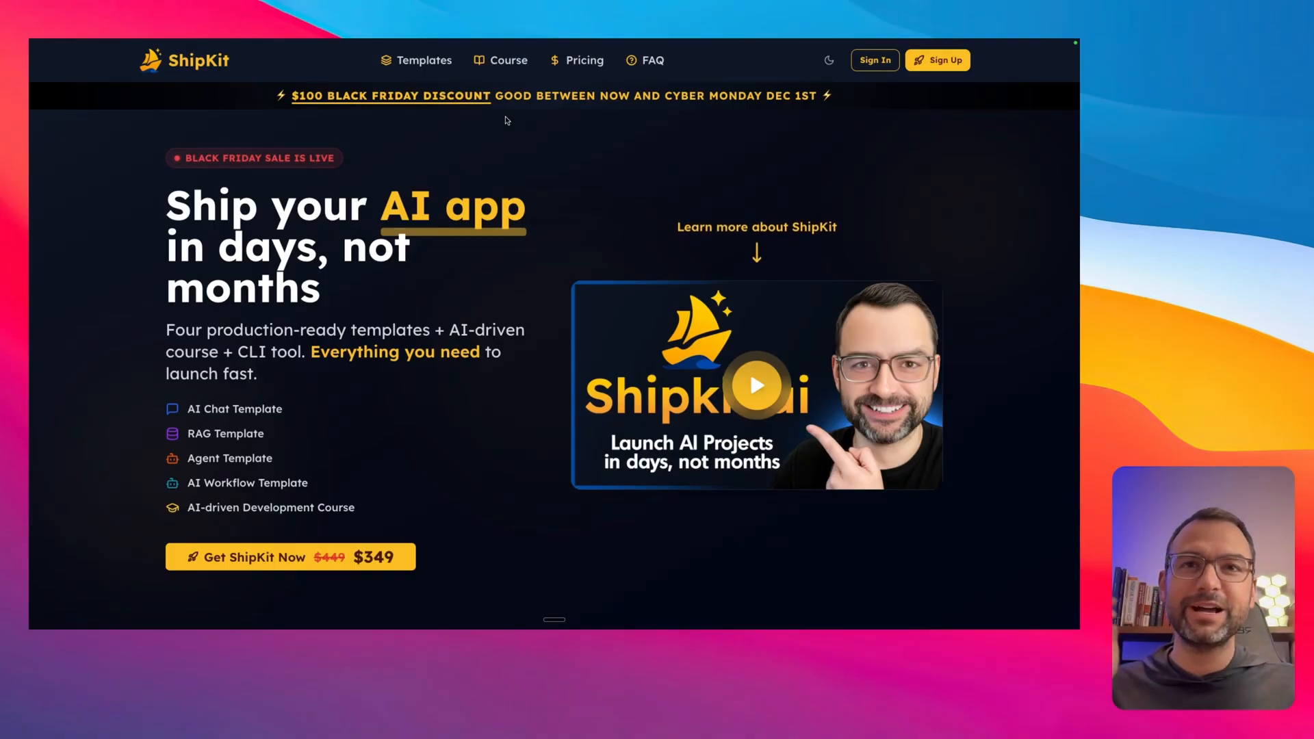
mouse_move(416, 255)
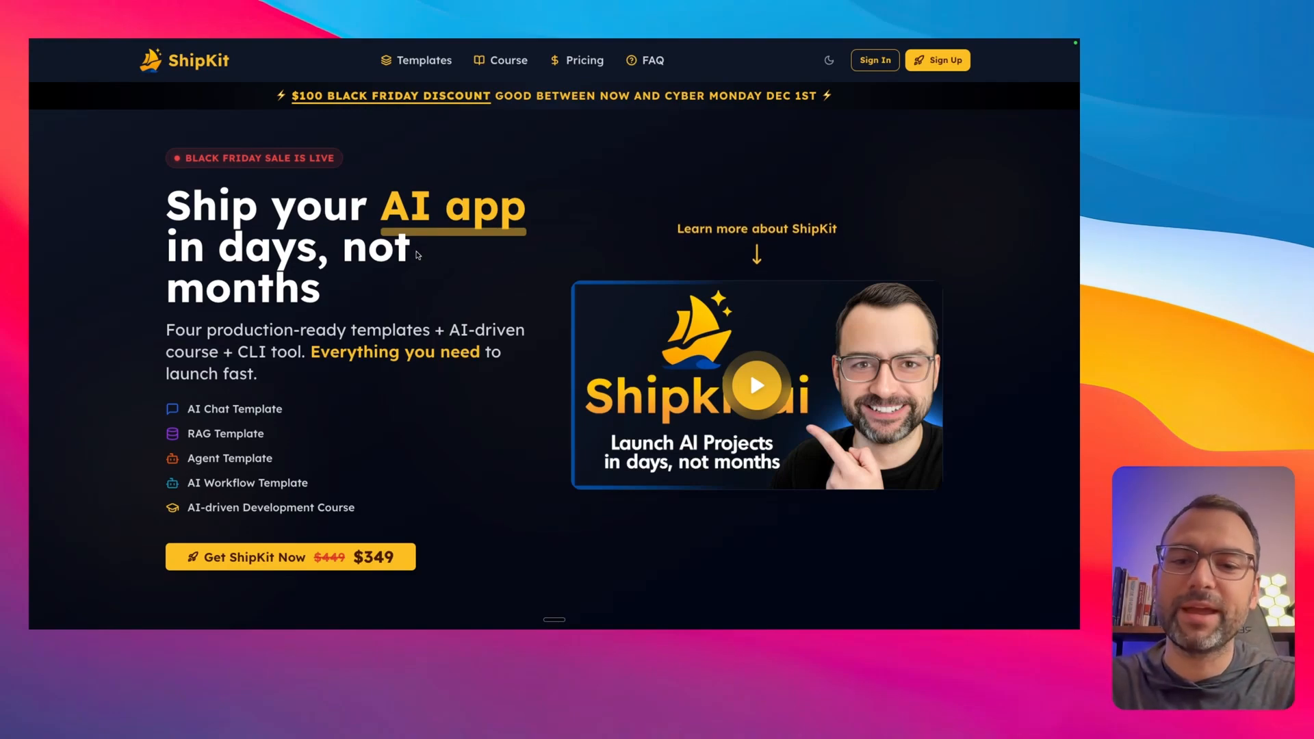
mouse_move(129, 91)
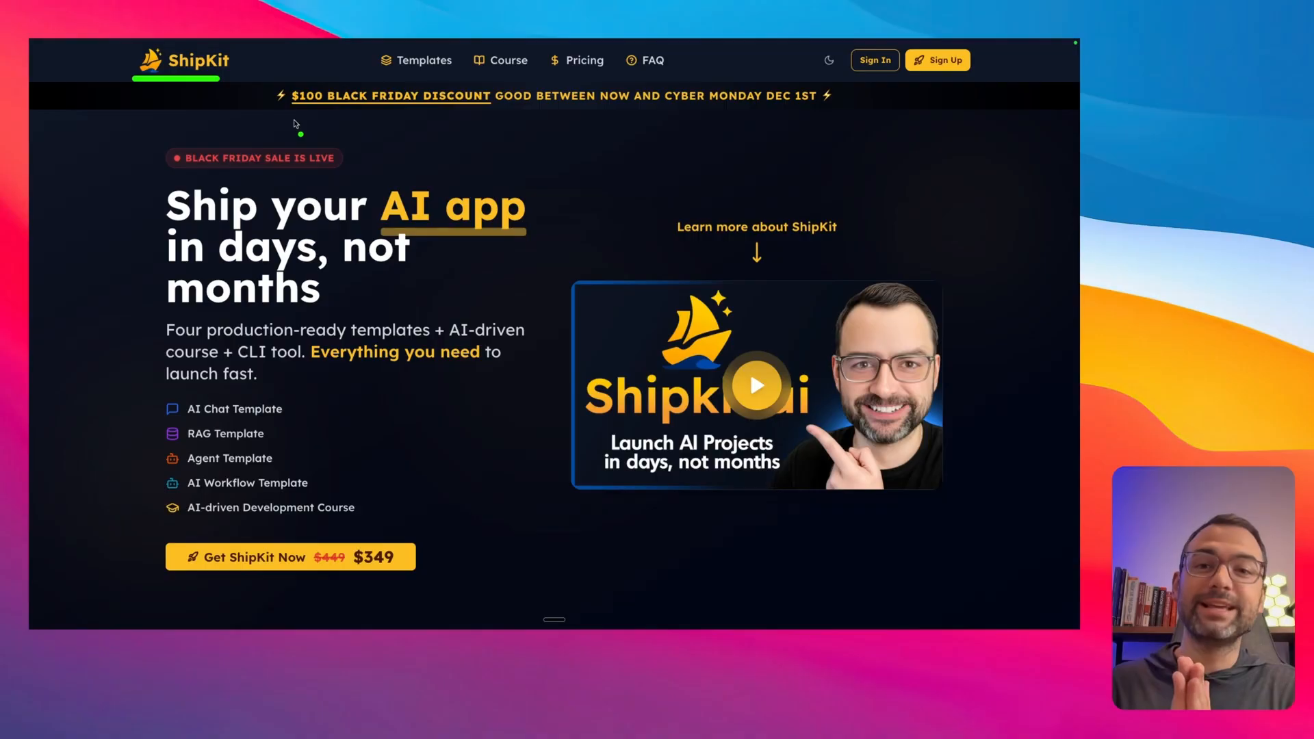
mouse_move(308, 280)
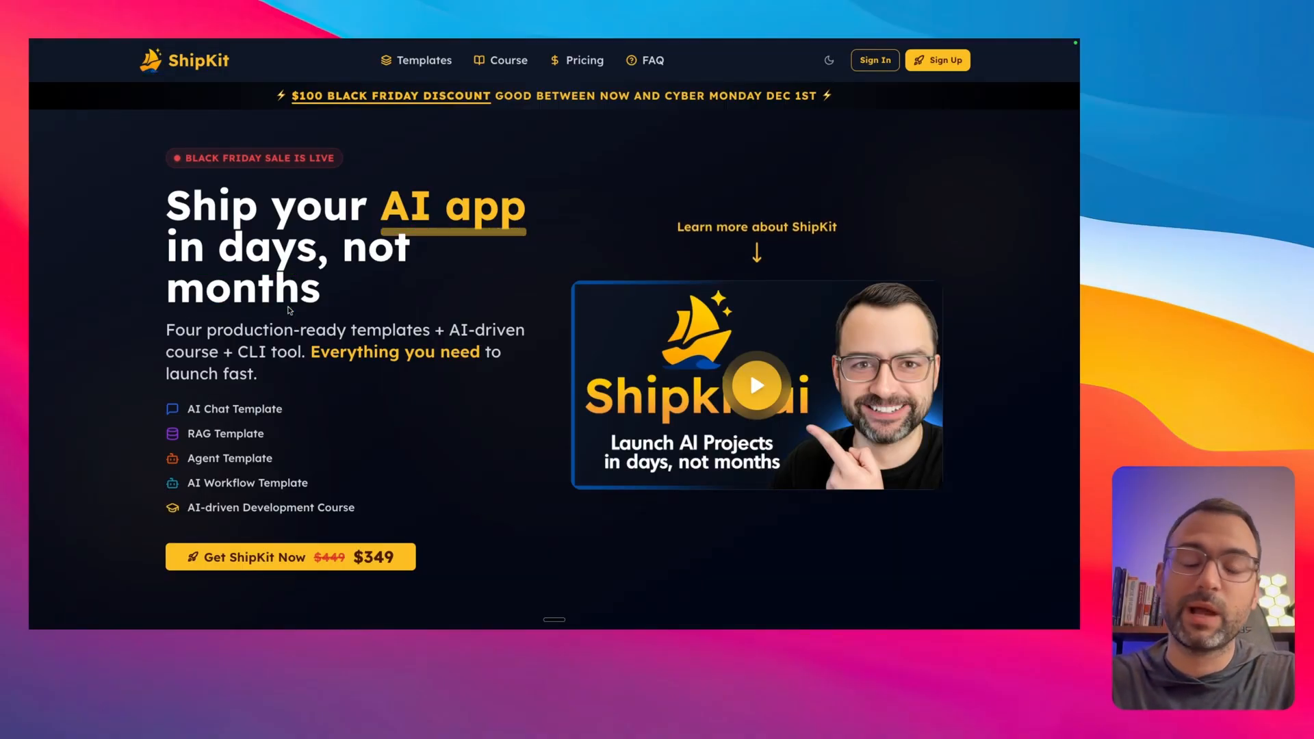
mouse_move(207, 368)
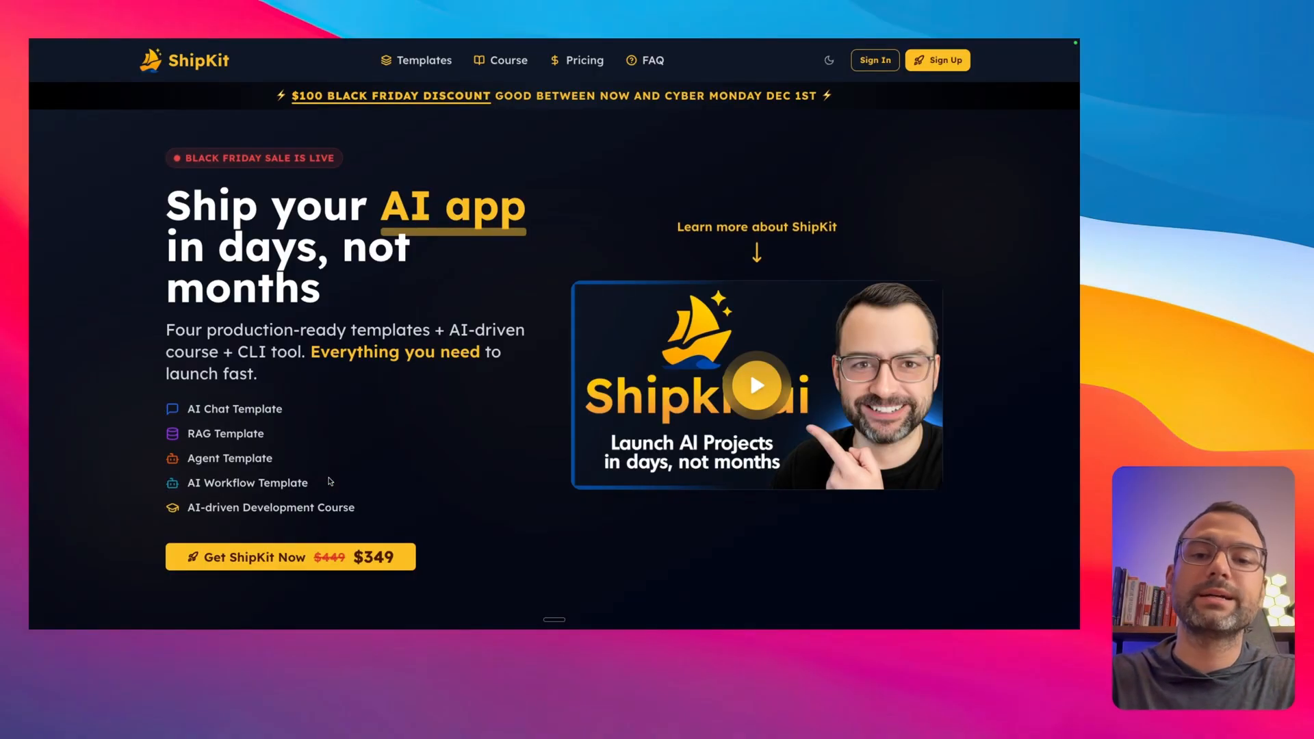
mouse_move(416, 408)
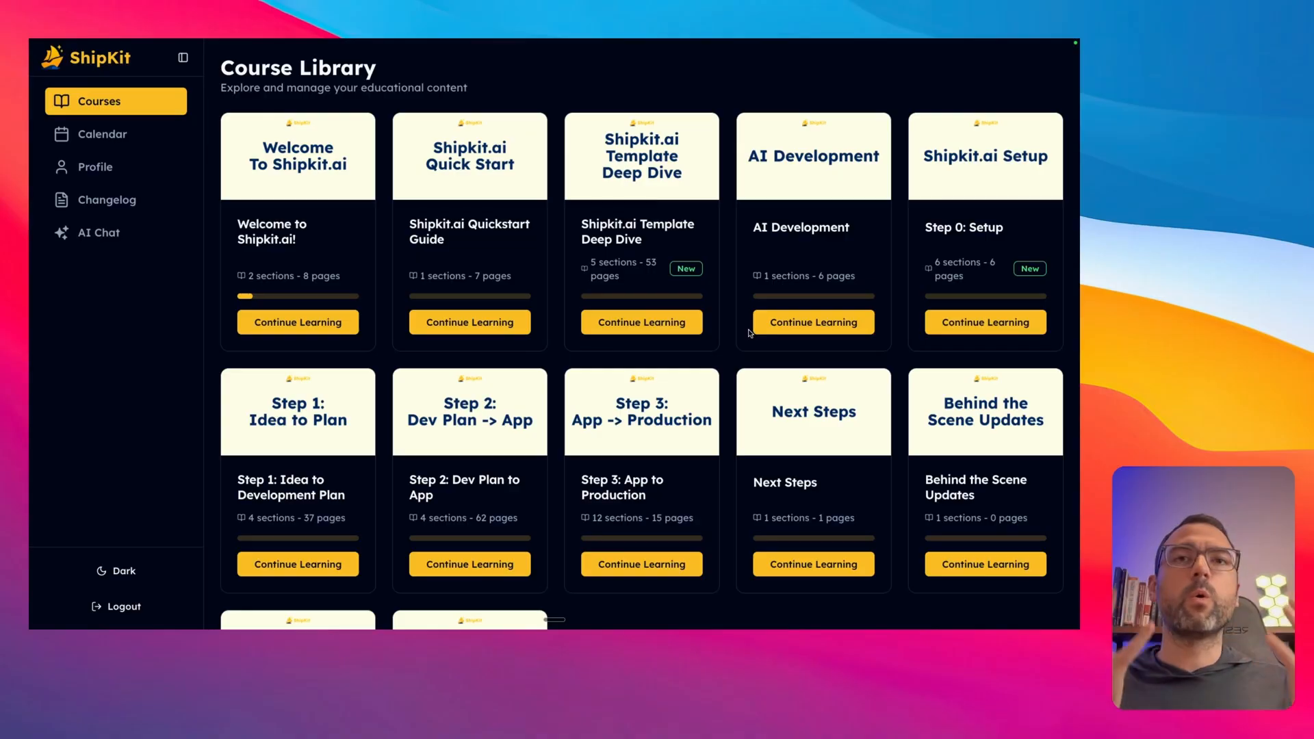
mouse_move(892, 478)
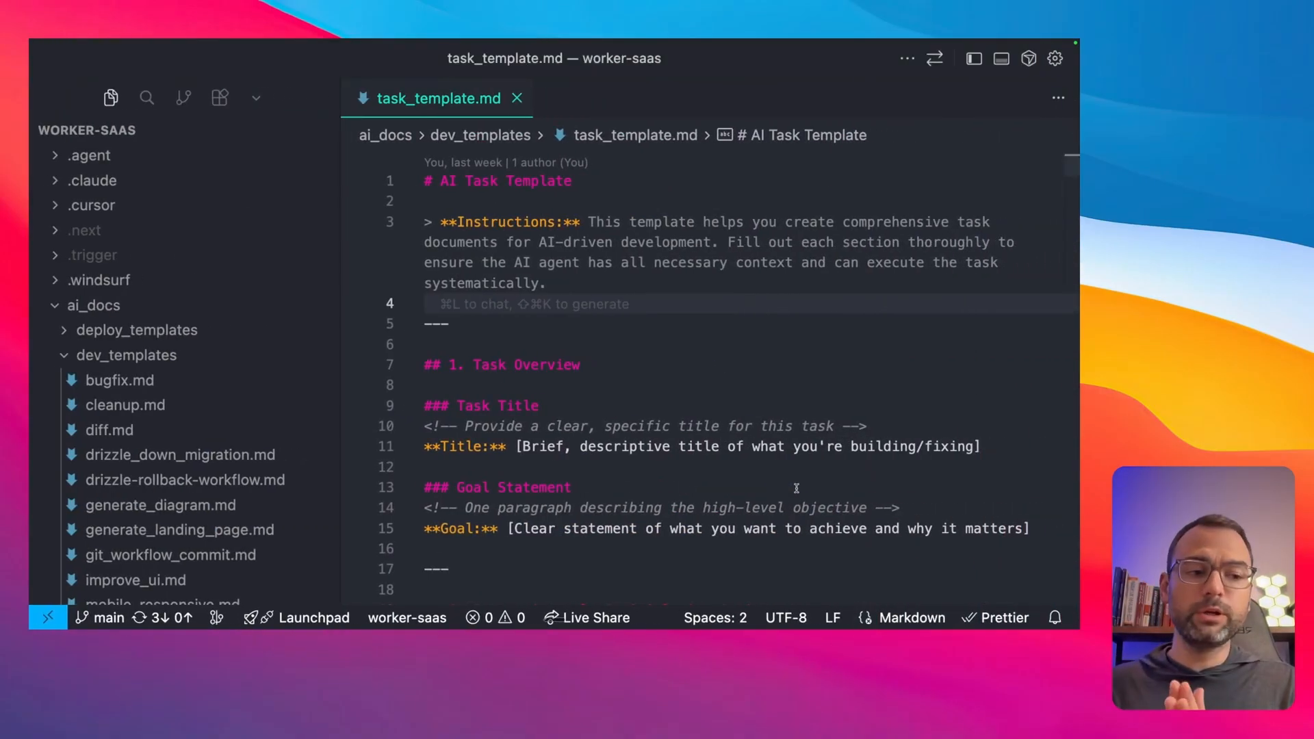
Step: Collapse dev_templates and expand prep_templates to reveal its ten numbered prompt files
click(426, 304)
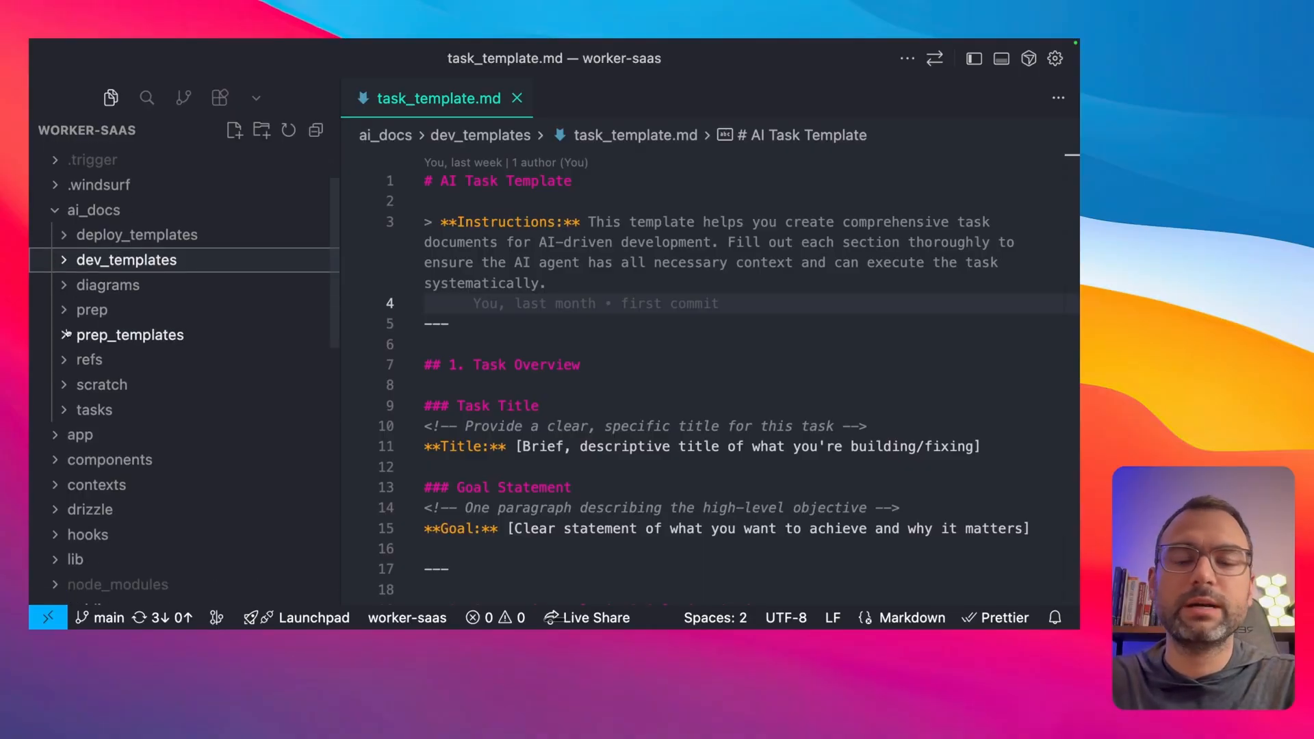
click(131, 334)
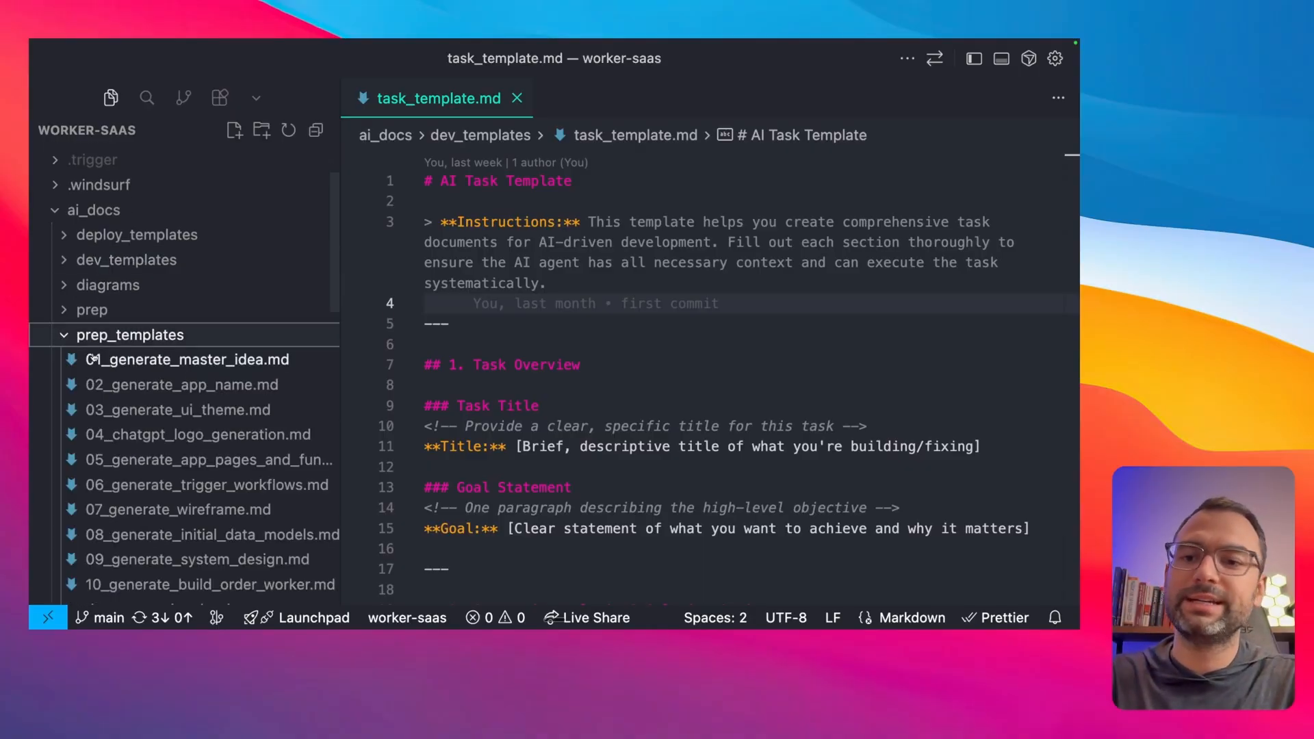
scroll(down, 3)
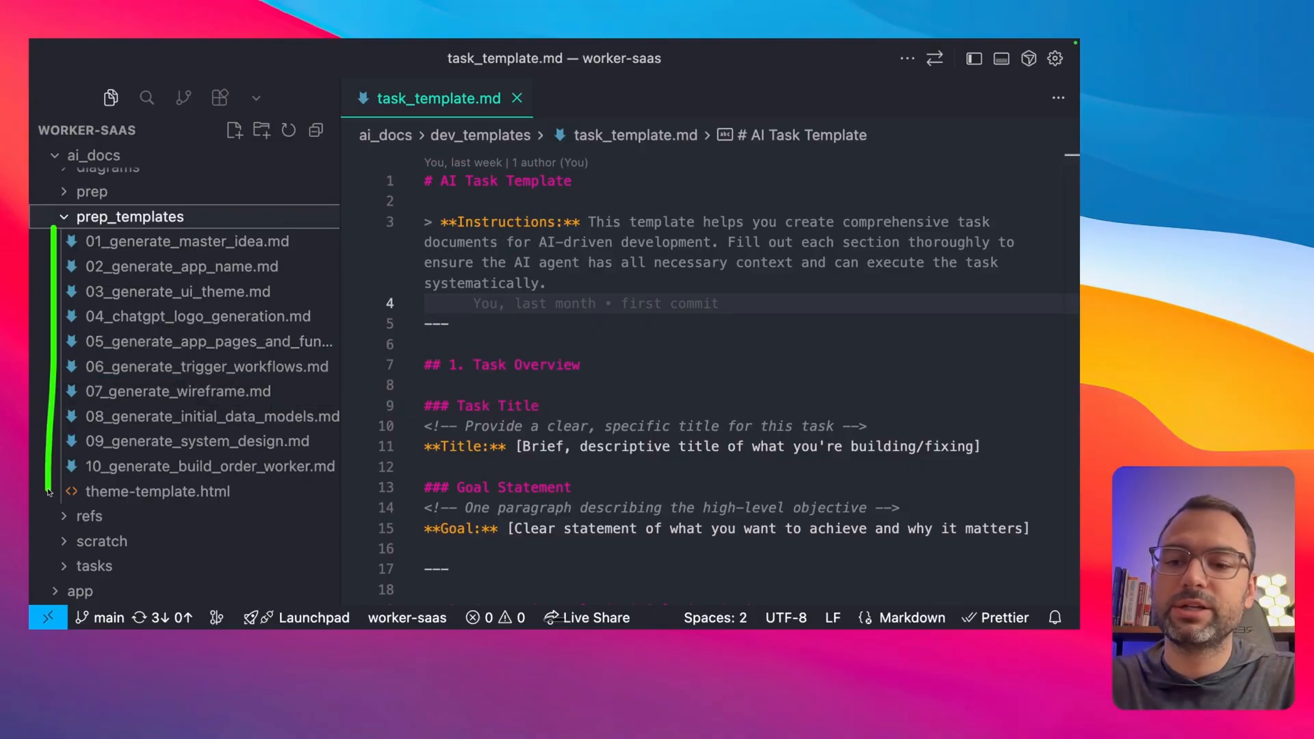
mouse_move(281, 258)
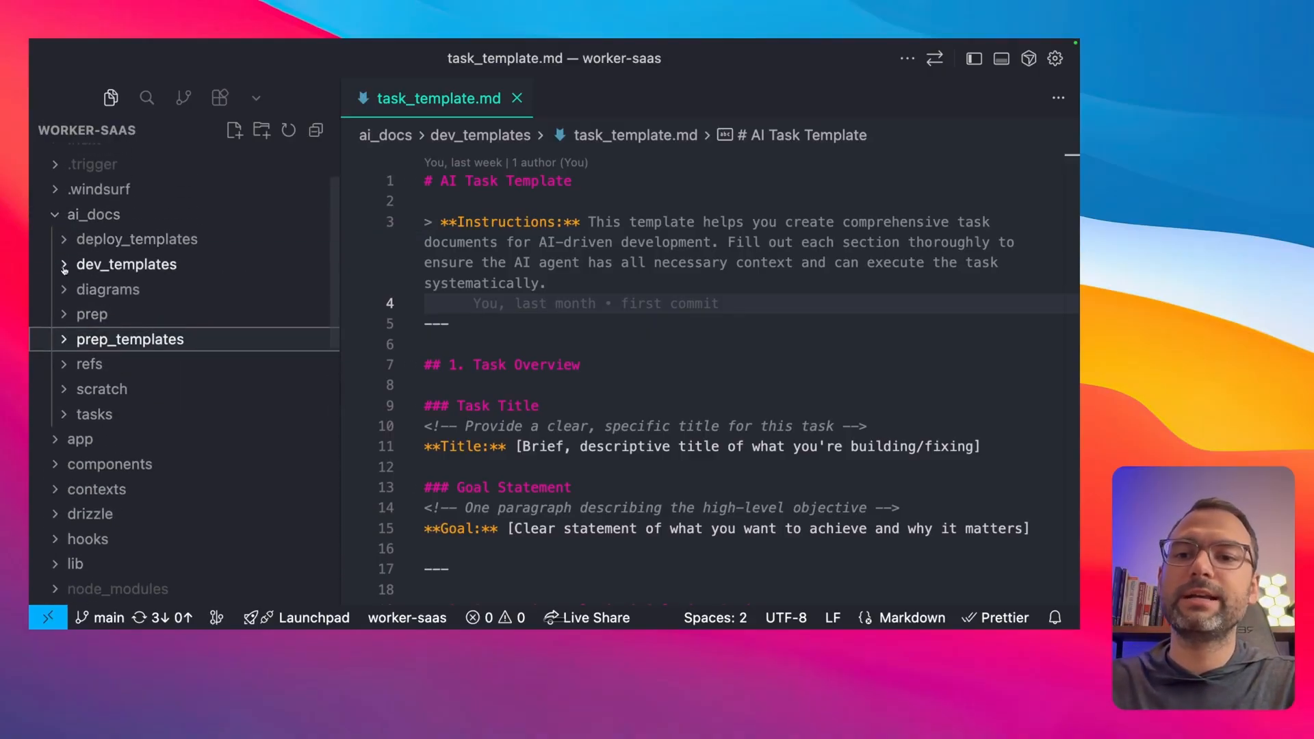
Step: Hide the primary sidebar so task_template.md fills the full editor width
click(126, 264)
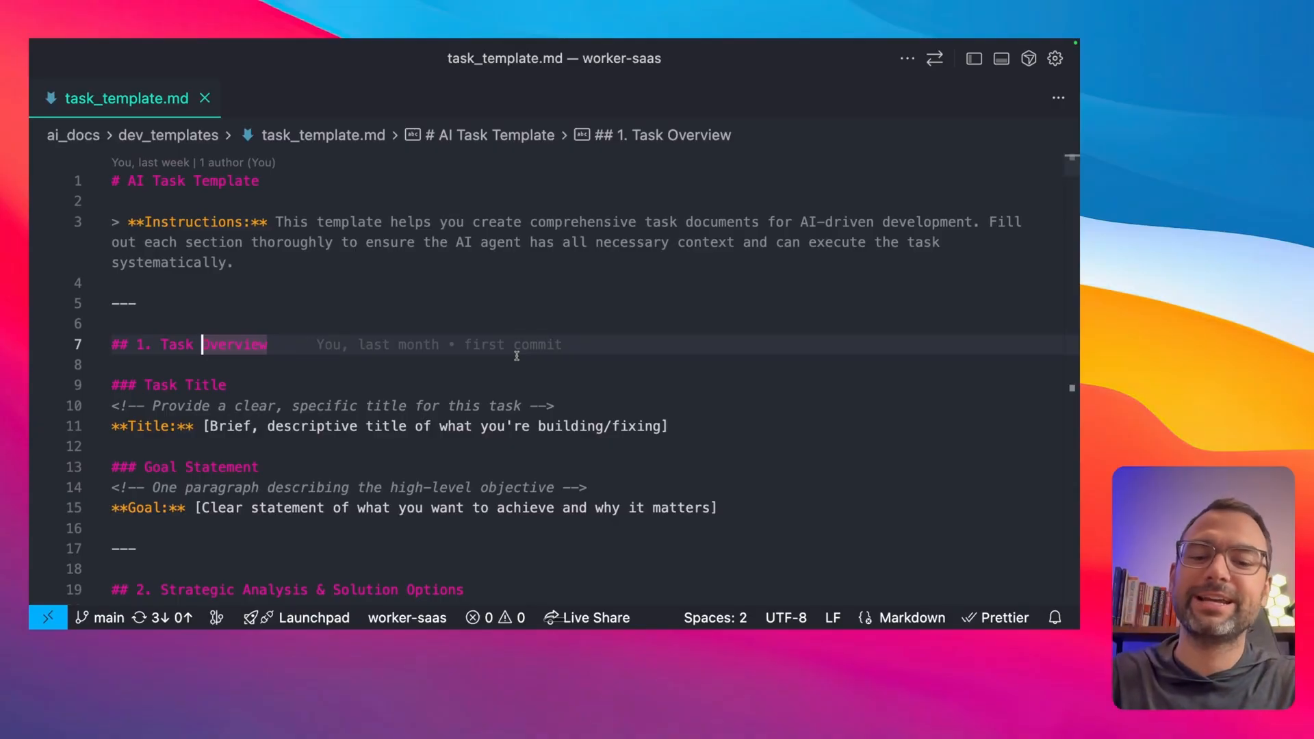
click(111, 98)
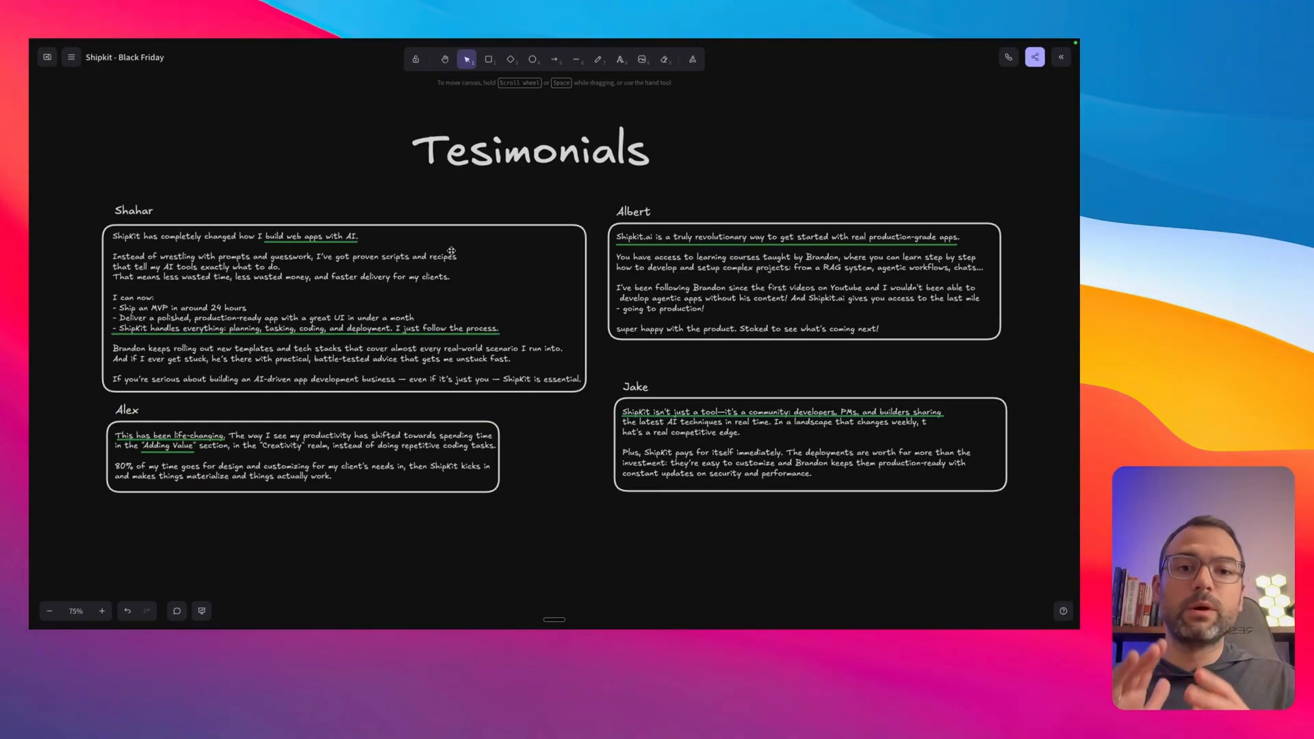
Step: Edit the board heading to correct 'Tesimonials' to 'Testimonials'
double_click(531, 151)
text(t)
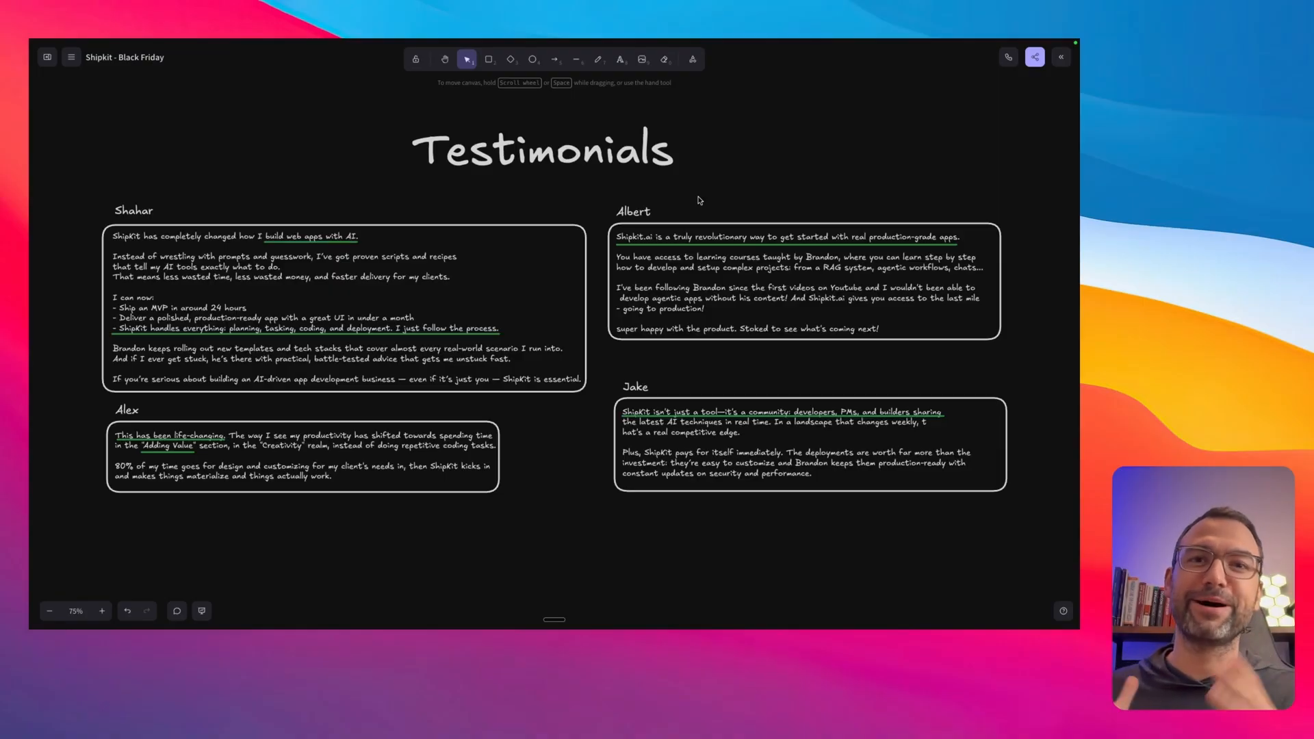
mouse_move(618, 349)
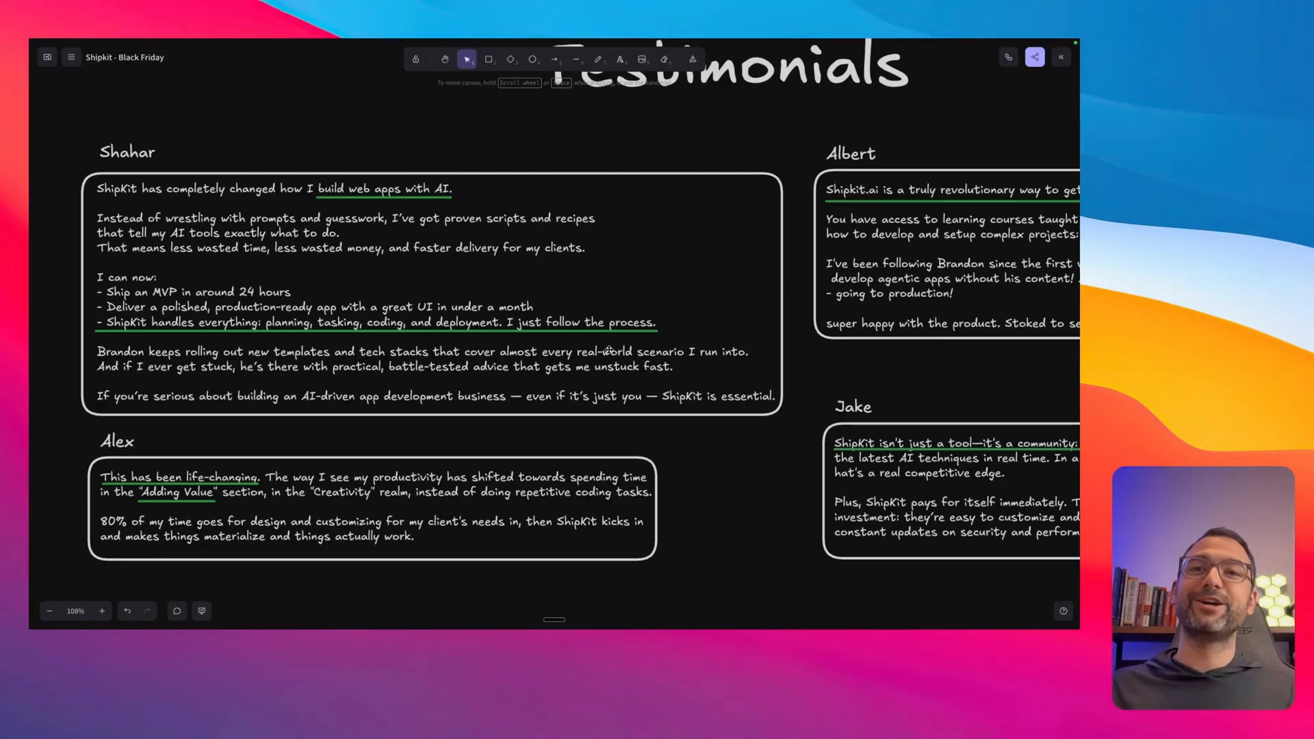
mouse_move(563, 183)
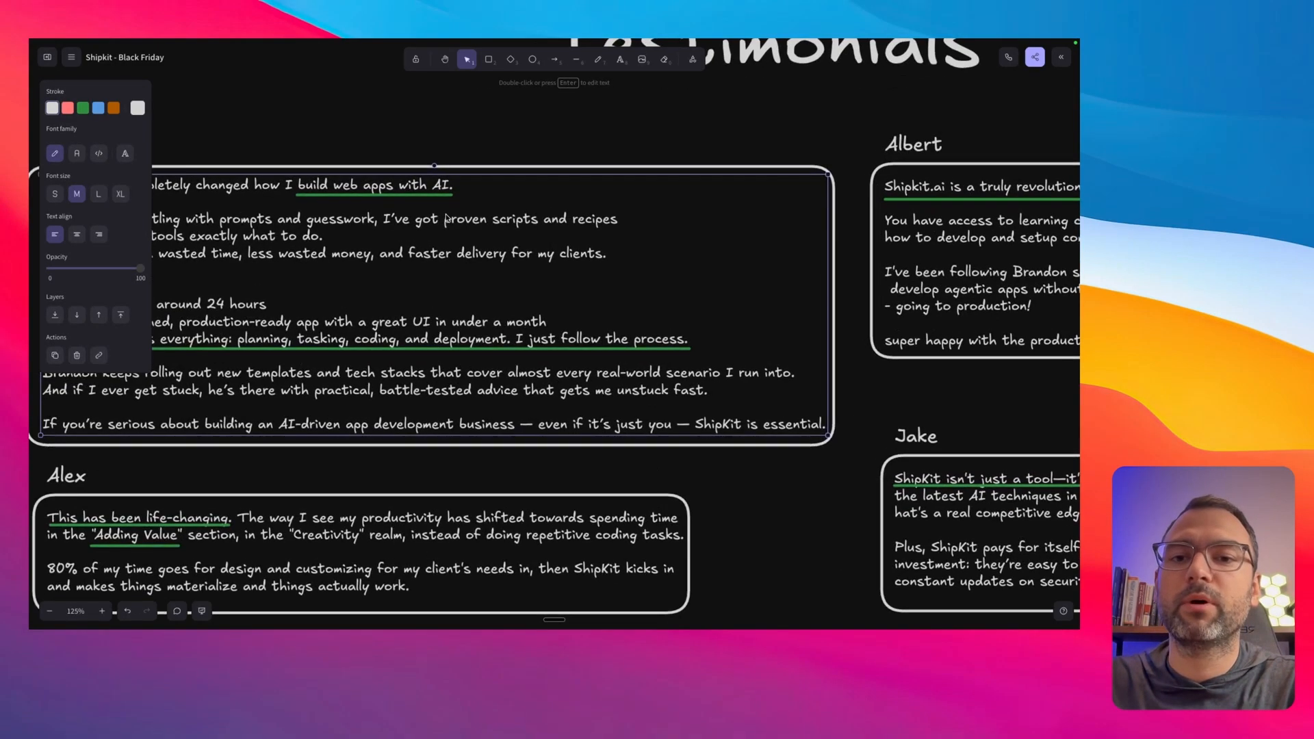
click(401, 149)
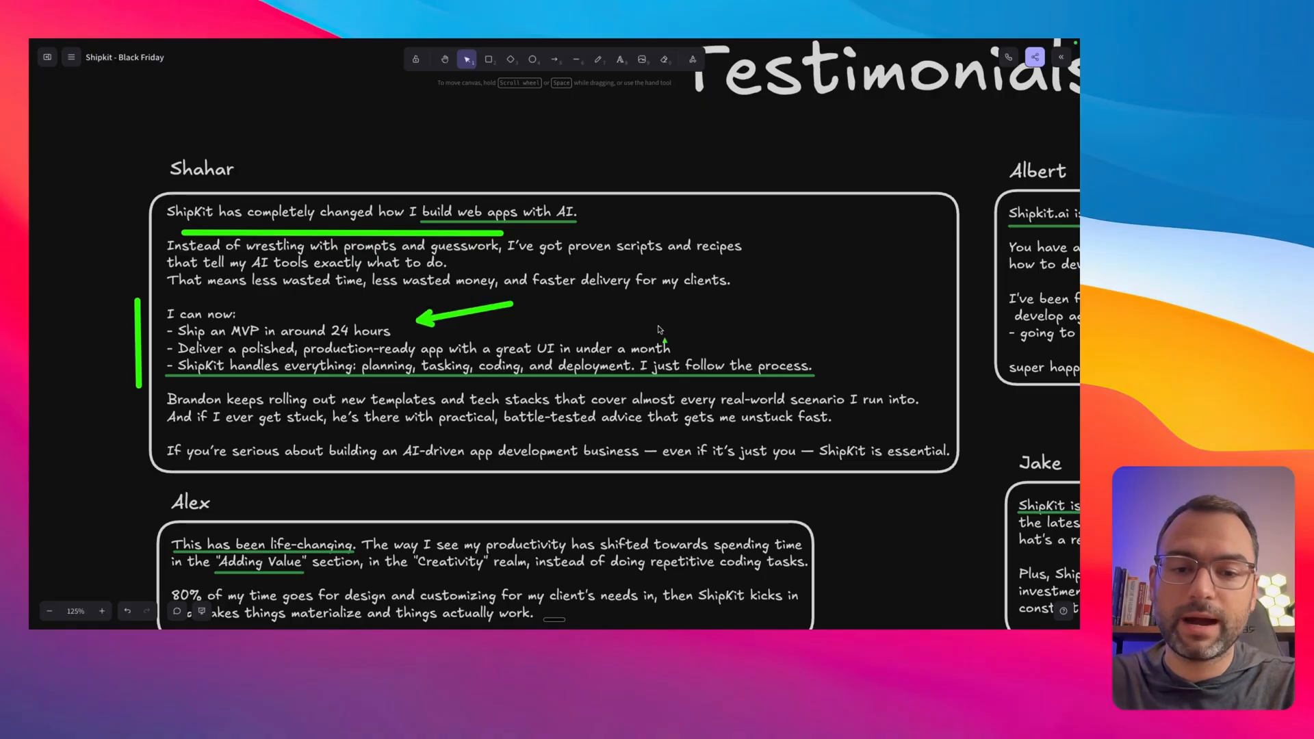
mouse_move(301, 410)
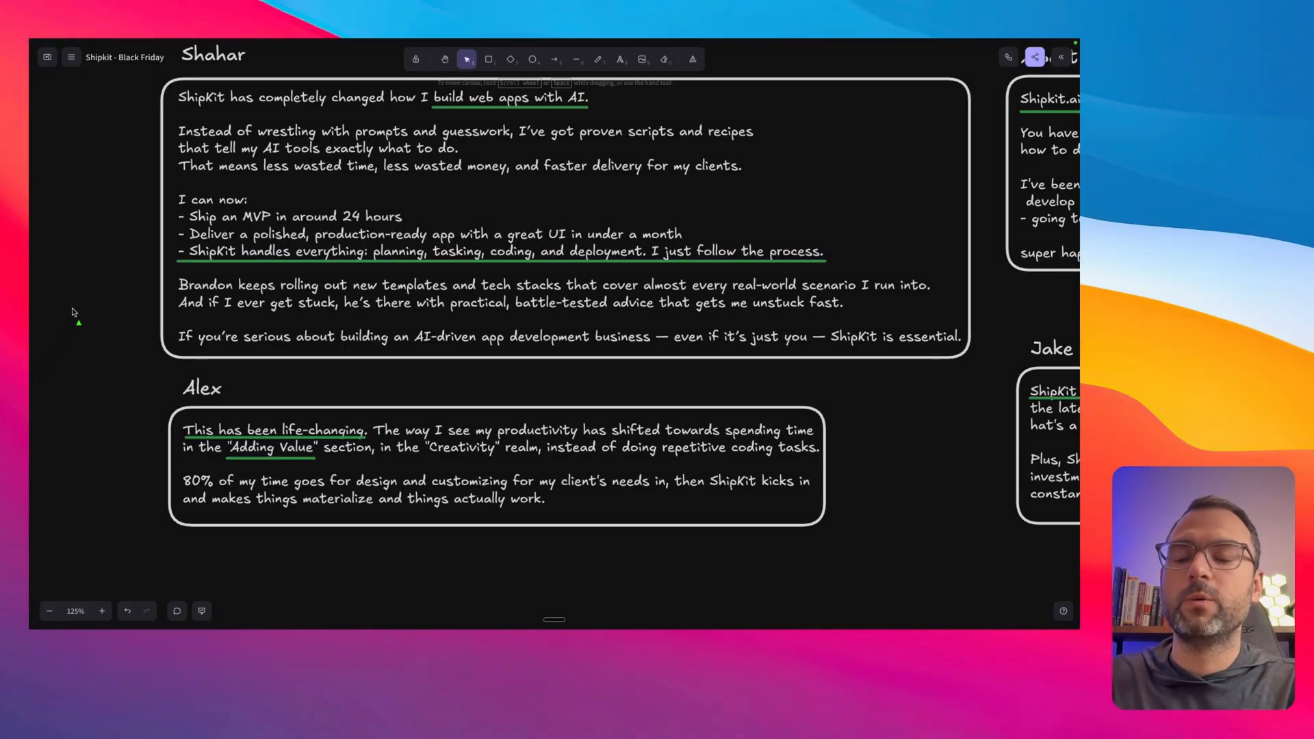
mouse_move(161, 379)
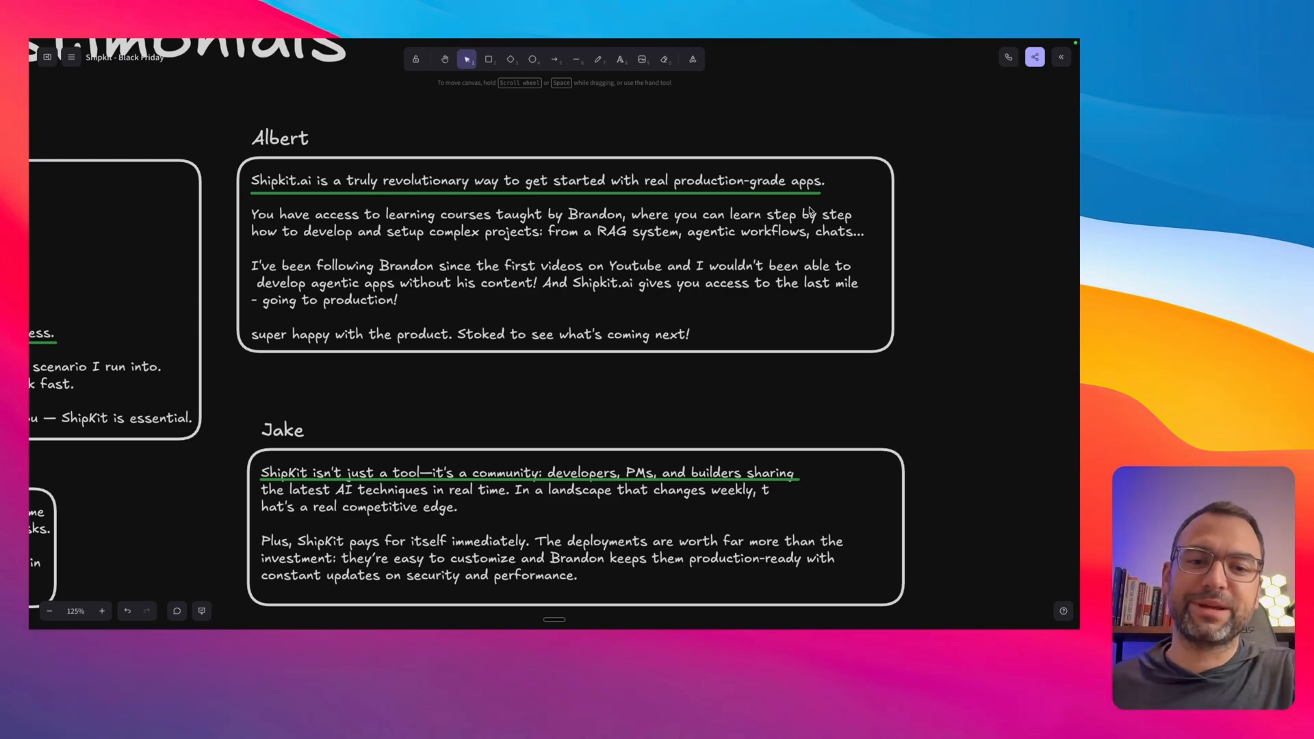
scroll(down, 3)
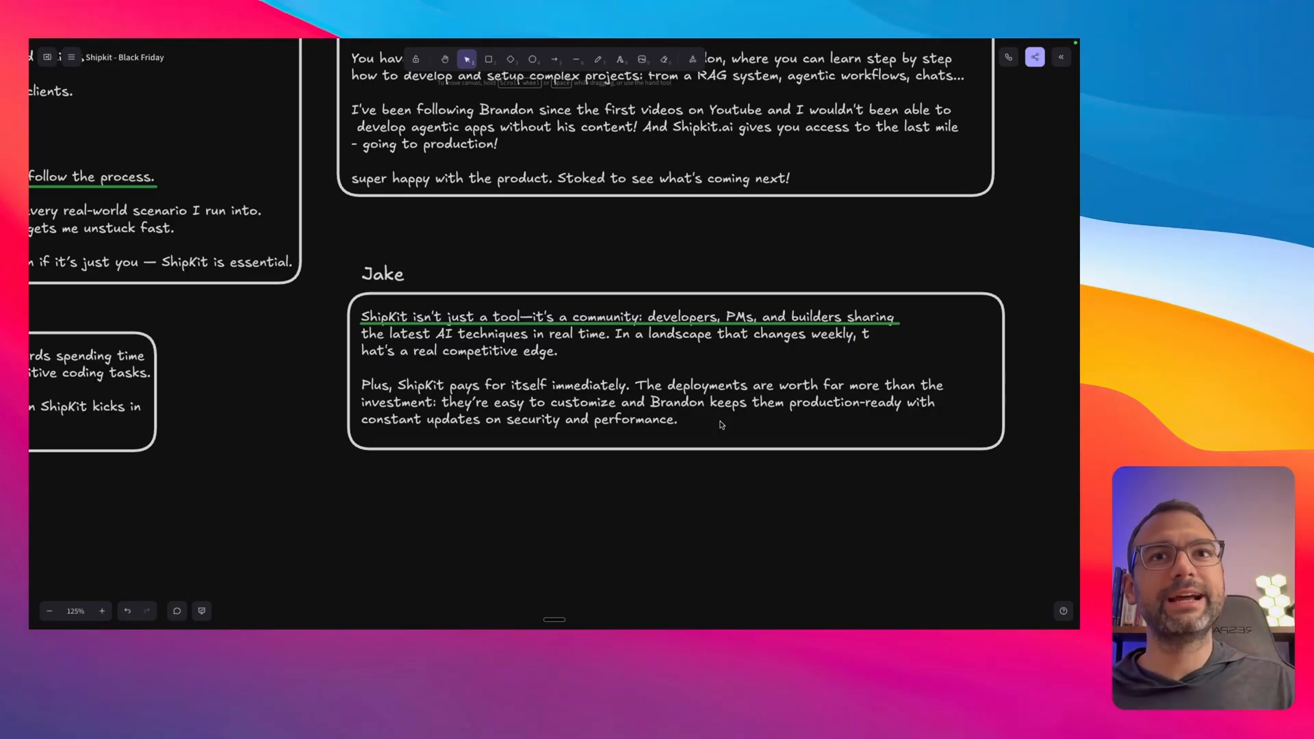
mouse_move(649, 479)
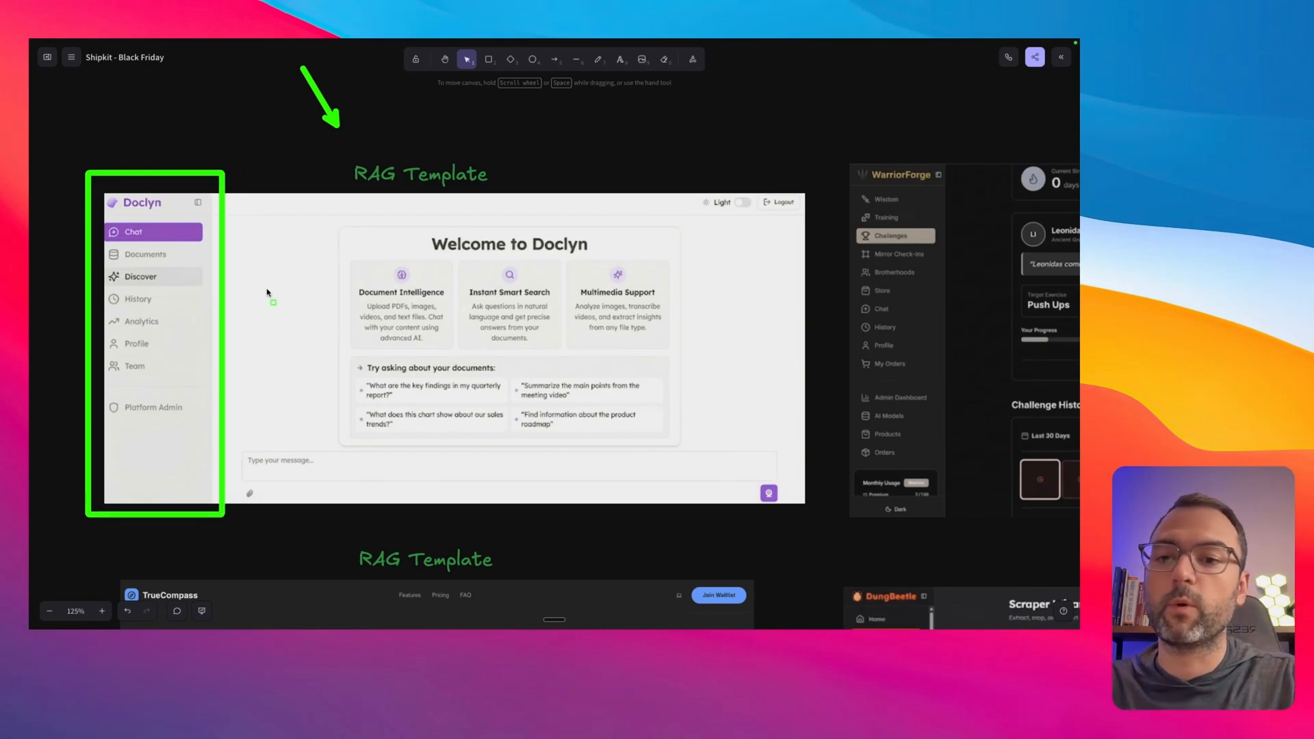
mouse_move(286, 254)
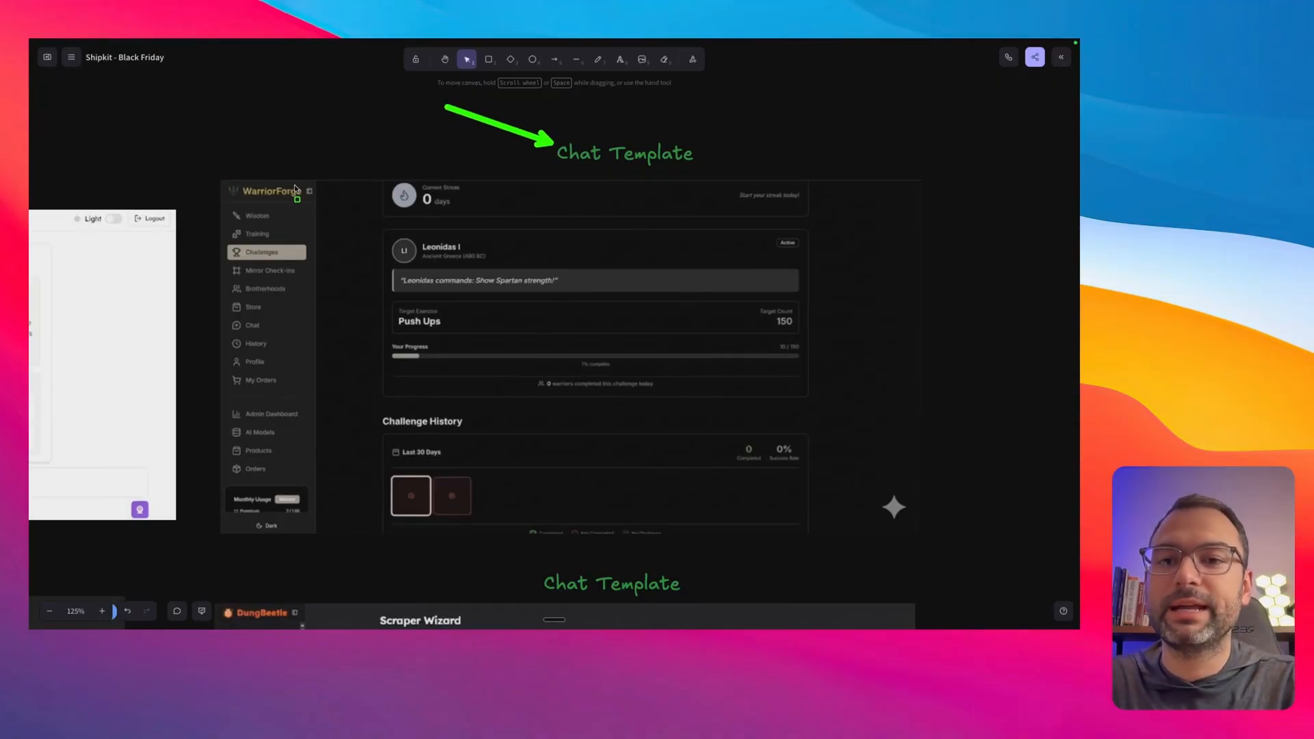
Step: Scroll the canvas past the Chat Template screenshots to the RAG Template TrueCompass landing page
click(272, 360)
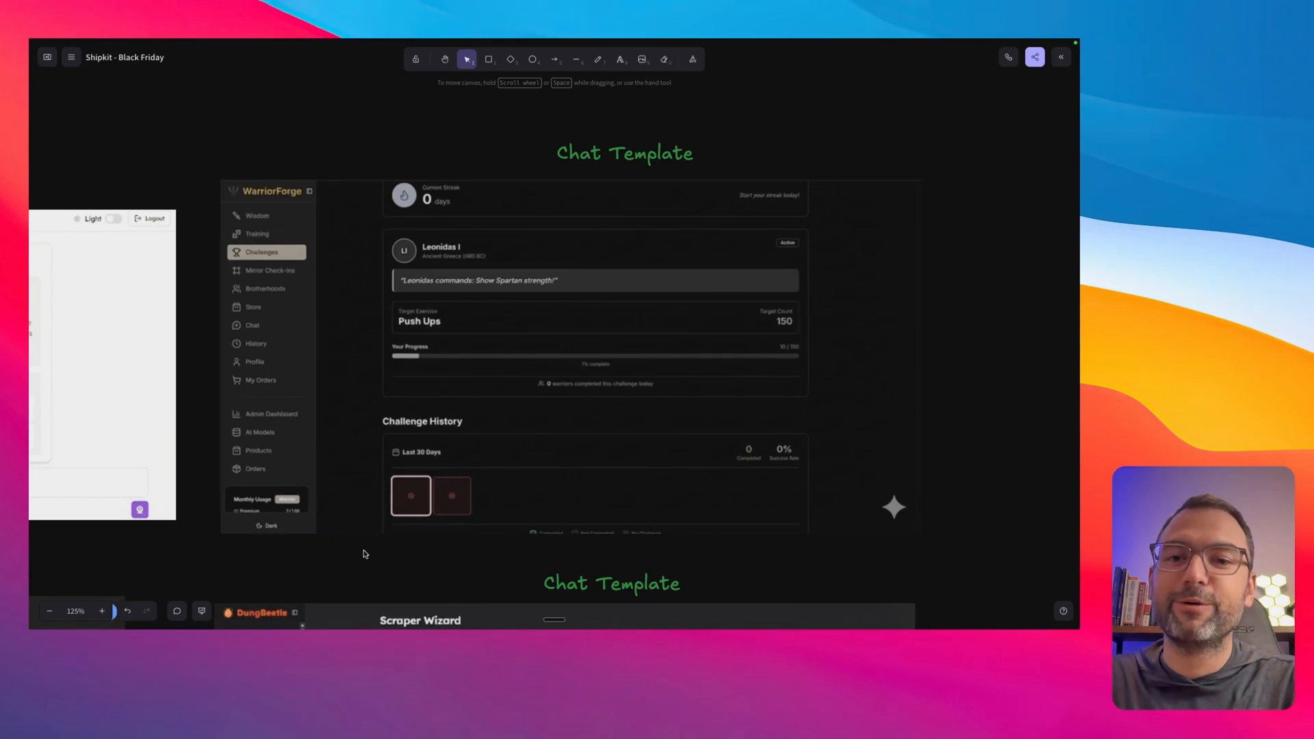
mouse_move(319, 267)
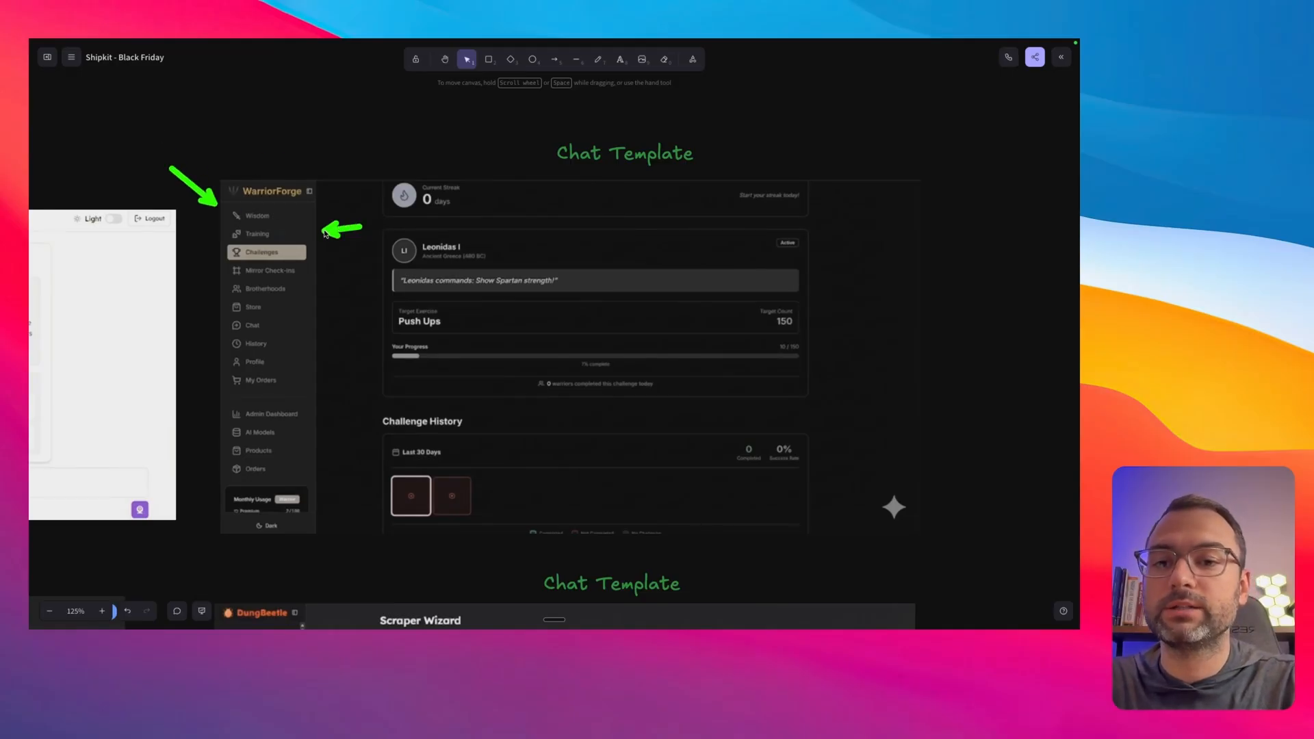
mouse_move(348, 305)
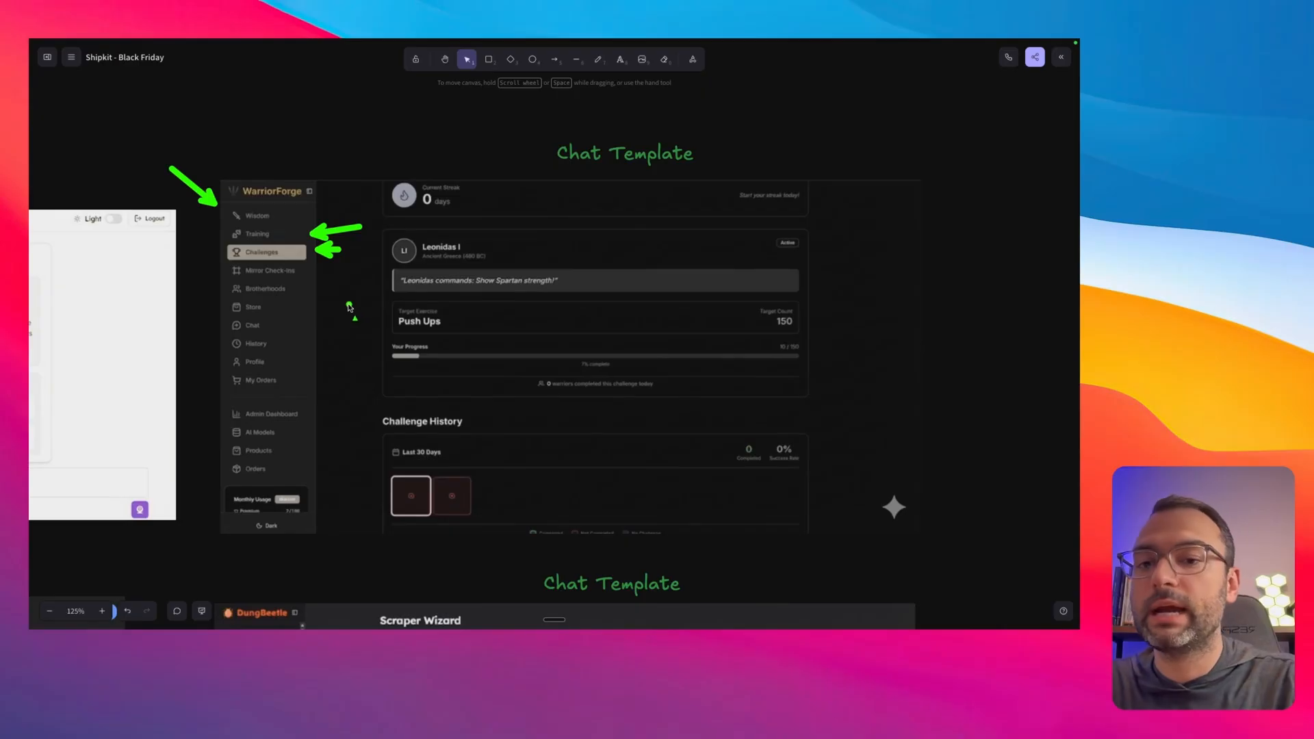
mouse_move(319, 325)
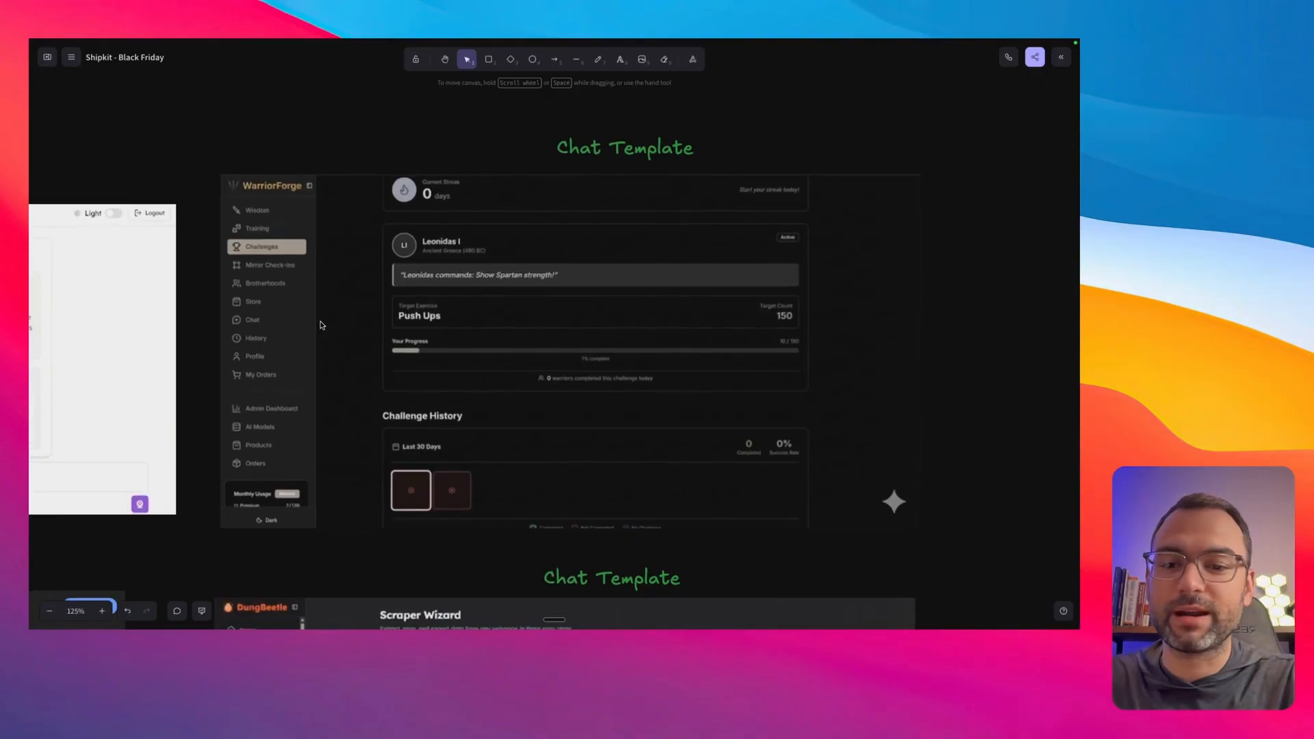
scroll(down, 3)
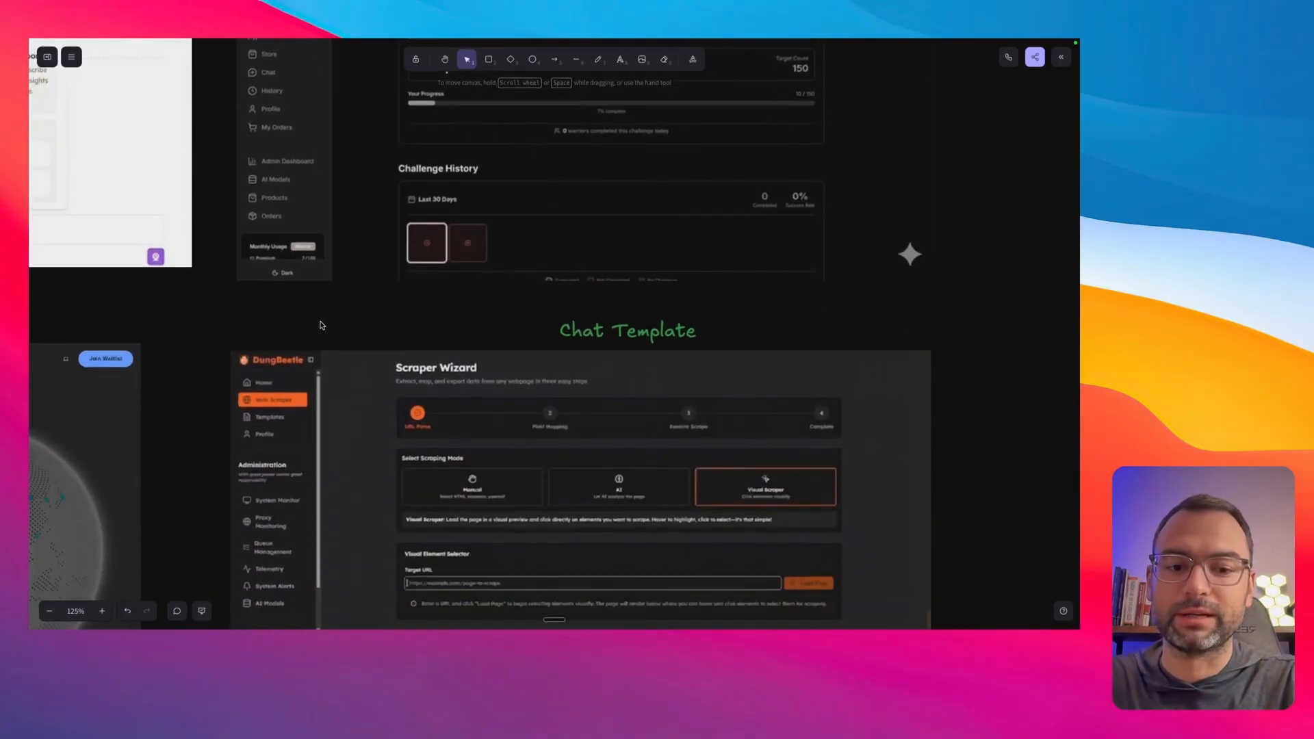
scroll(down, 3)
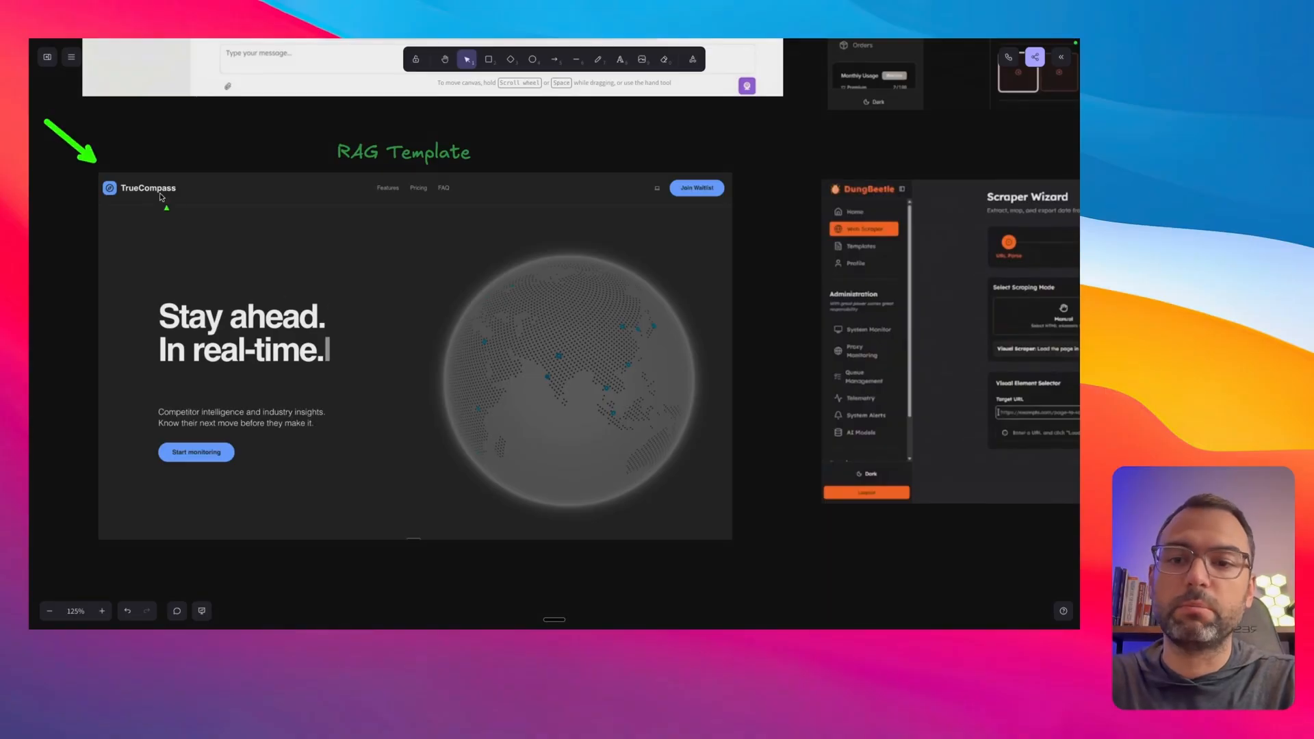
click(415, 352)
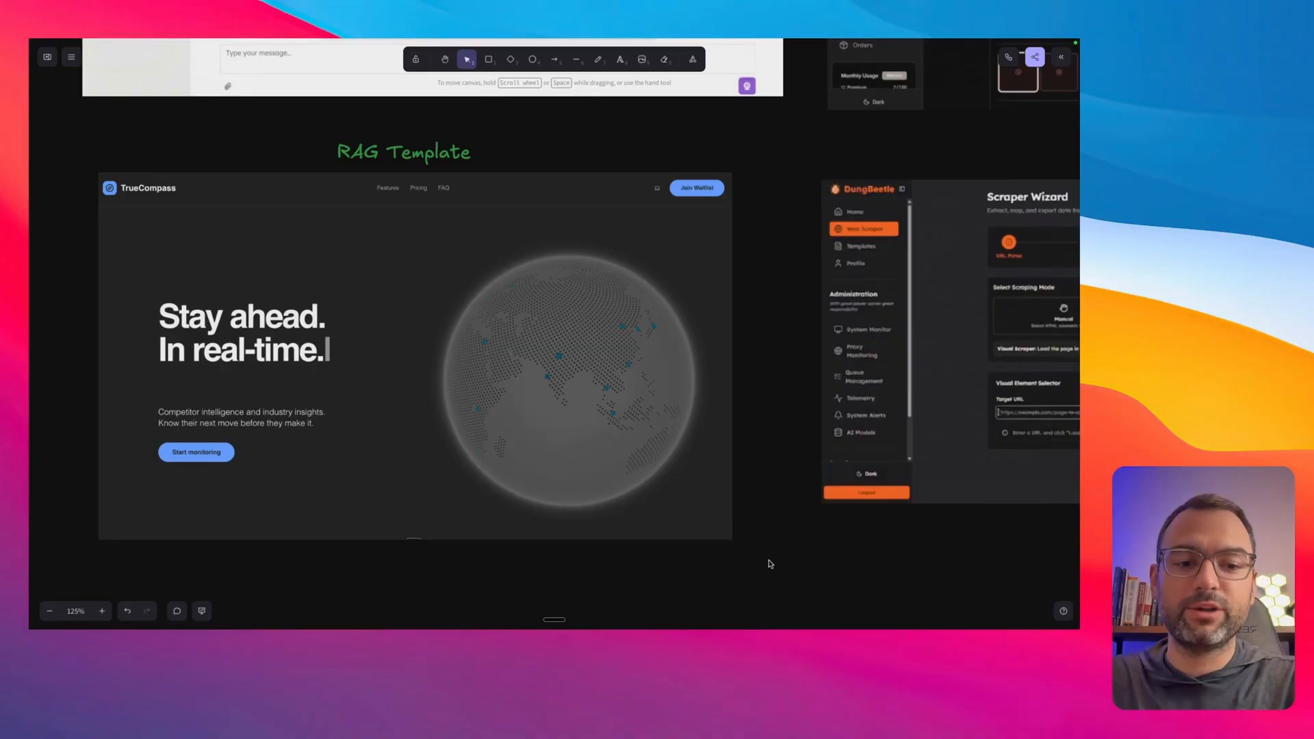
scroll(down, 3)
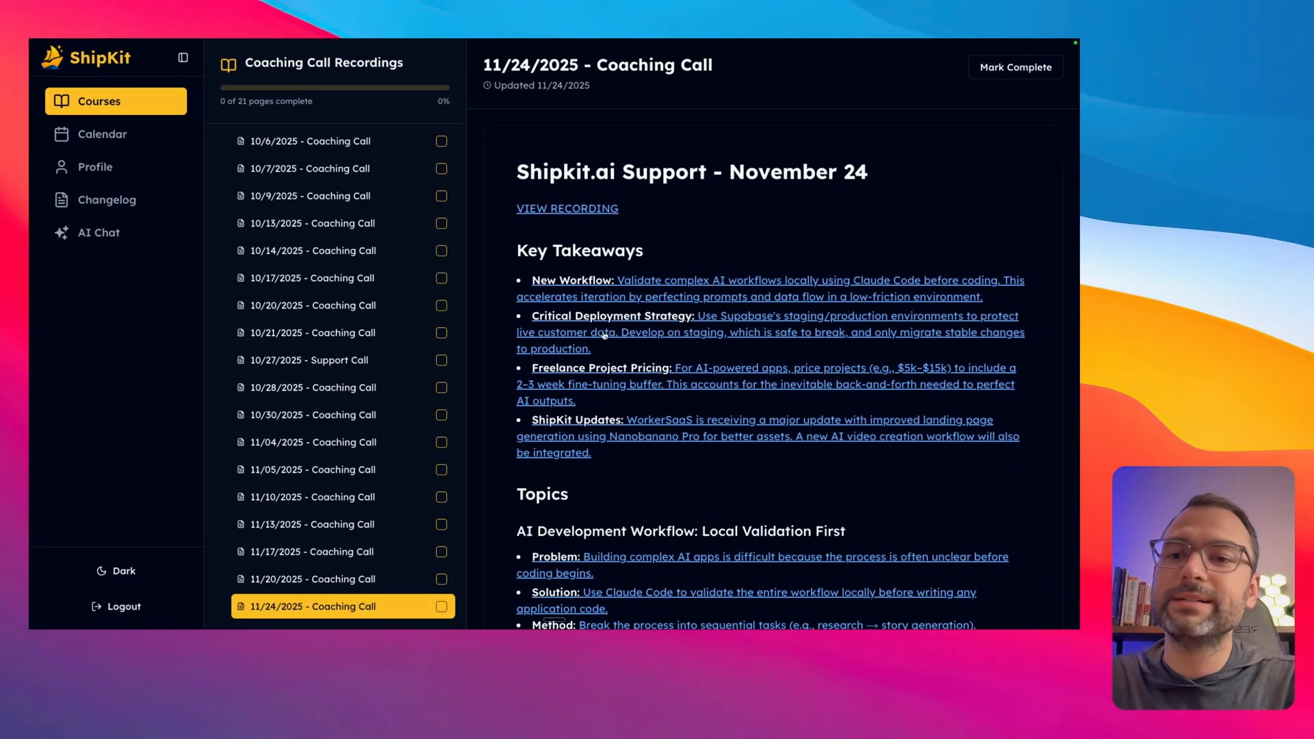
mouse_move(372, 387)
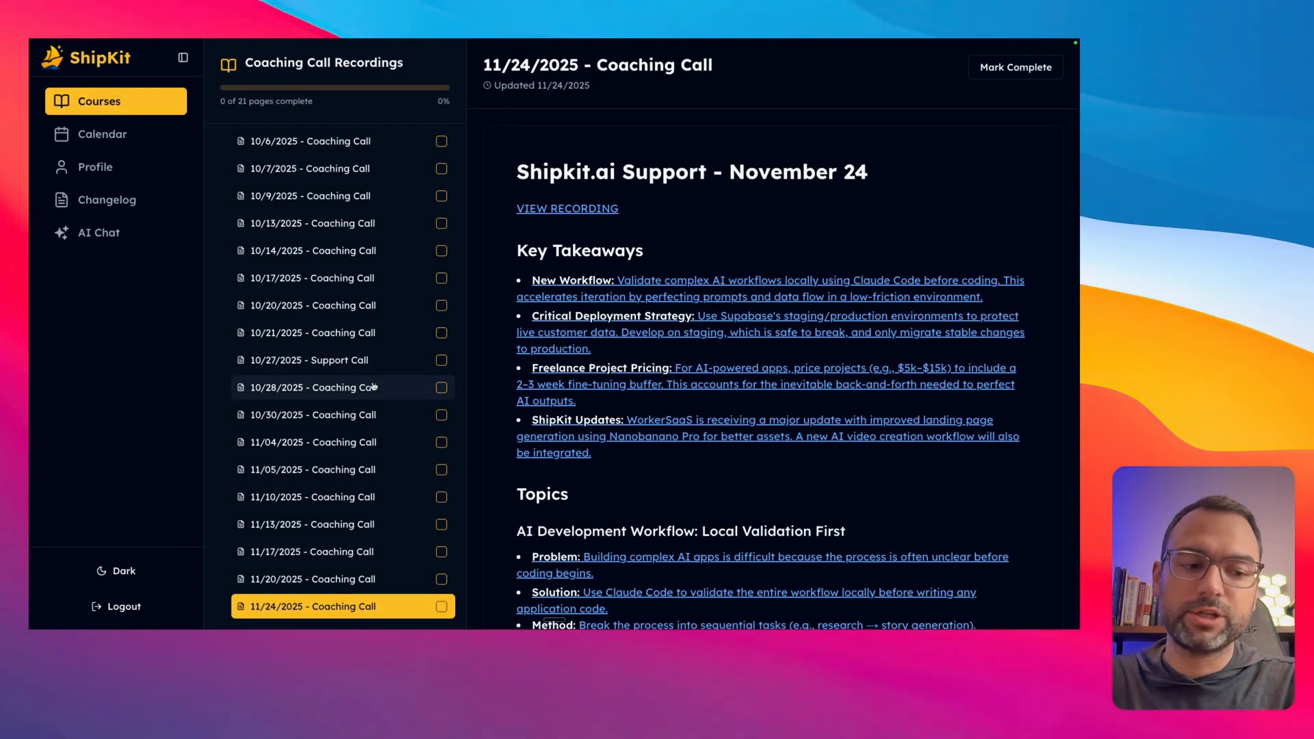
mouse_move(360, 289)
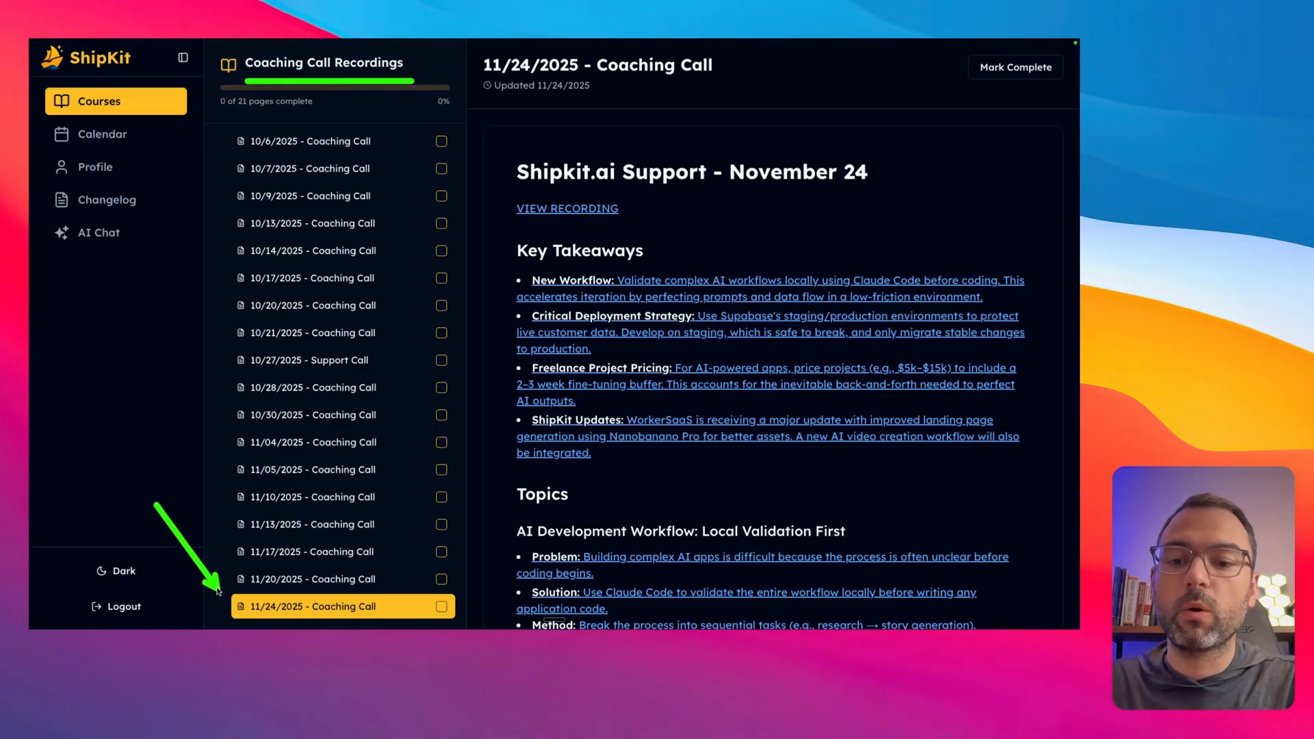
mouse_move(478, 348)
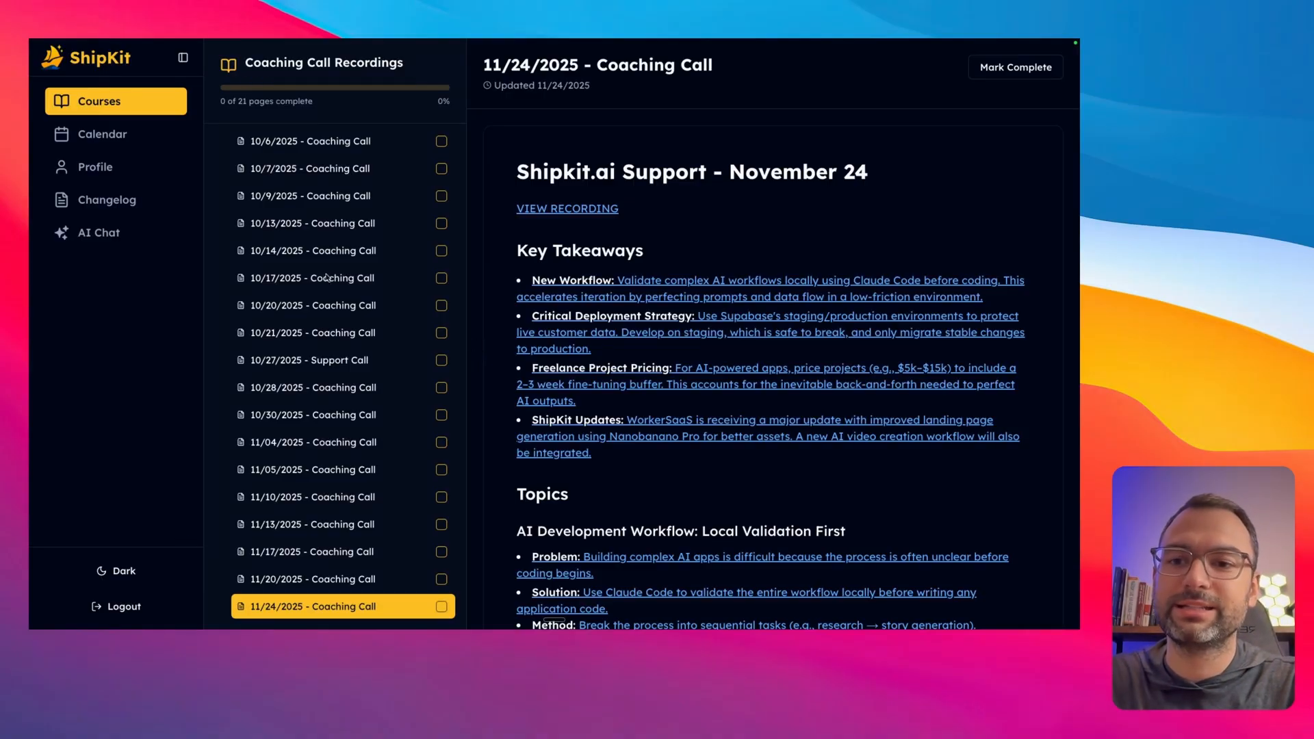
mouse_move(115, 233)
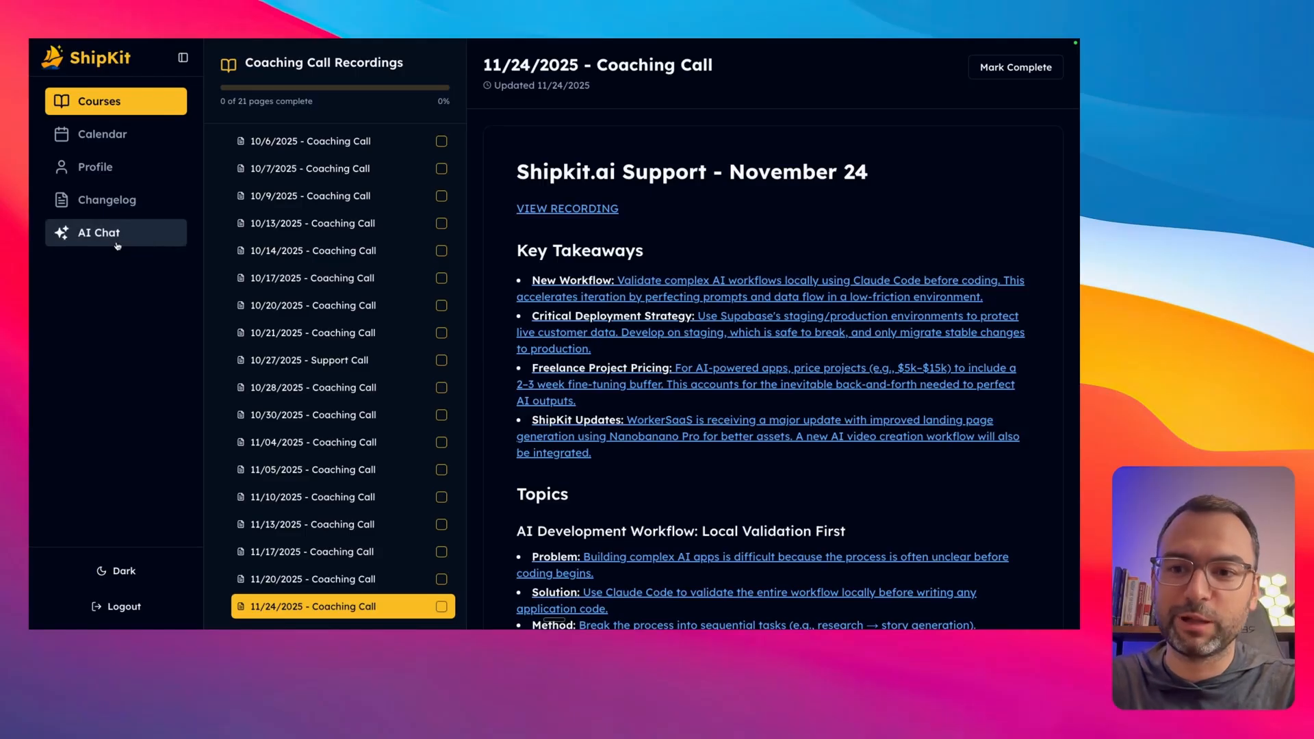
click(99, 233)
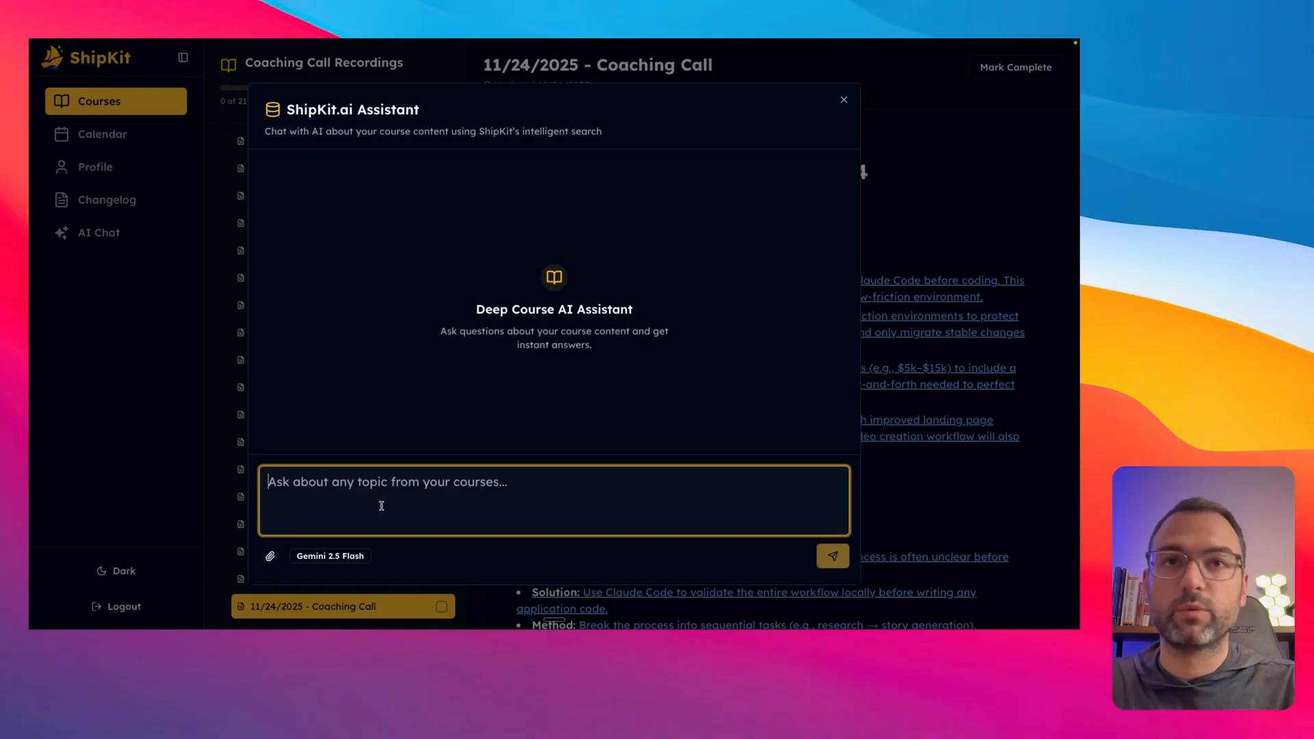
click(843, 100)
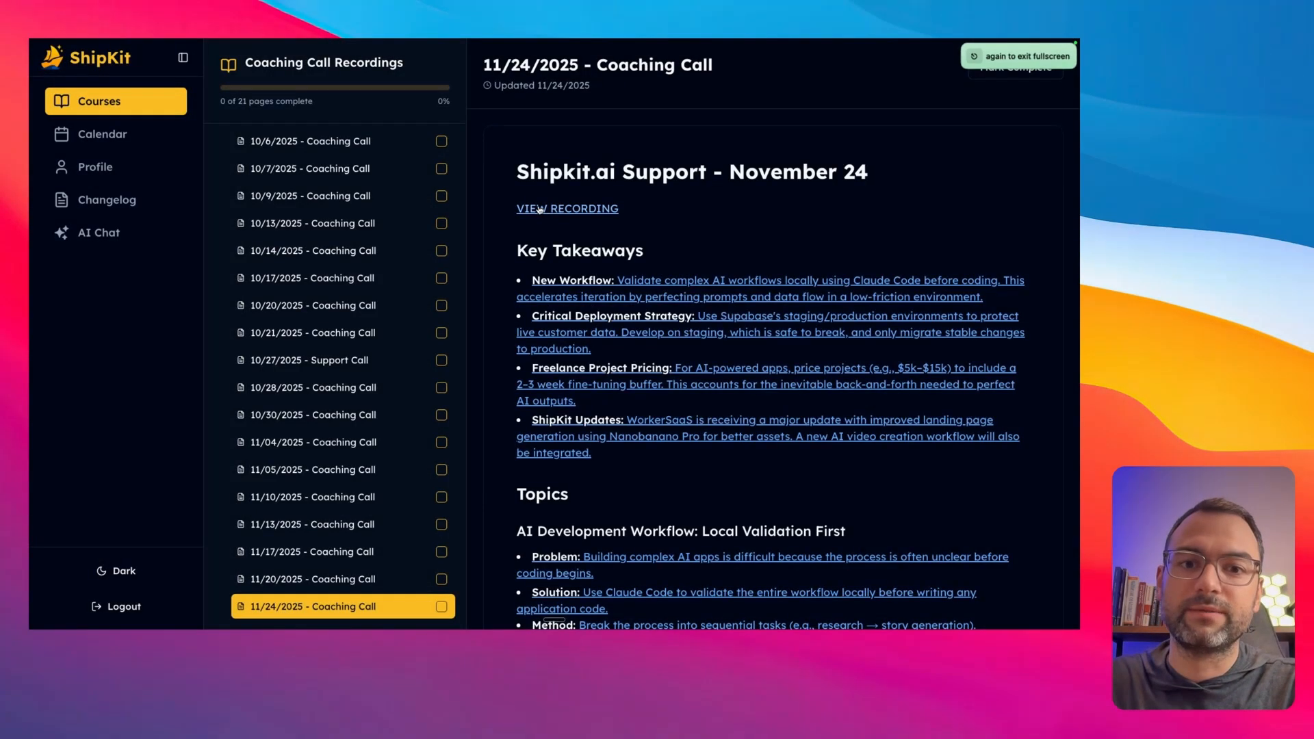
click(567, 208)
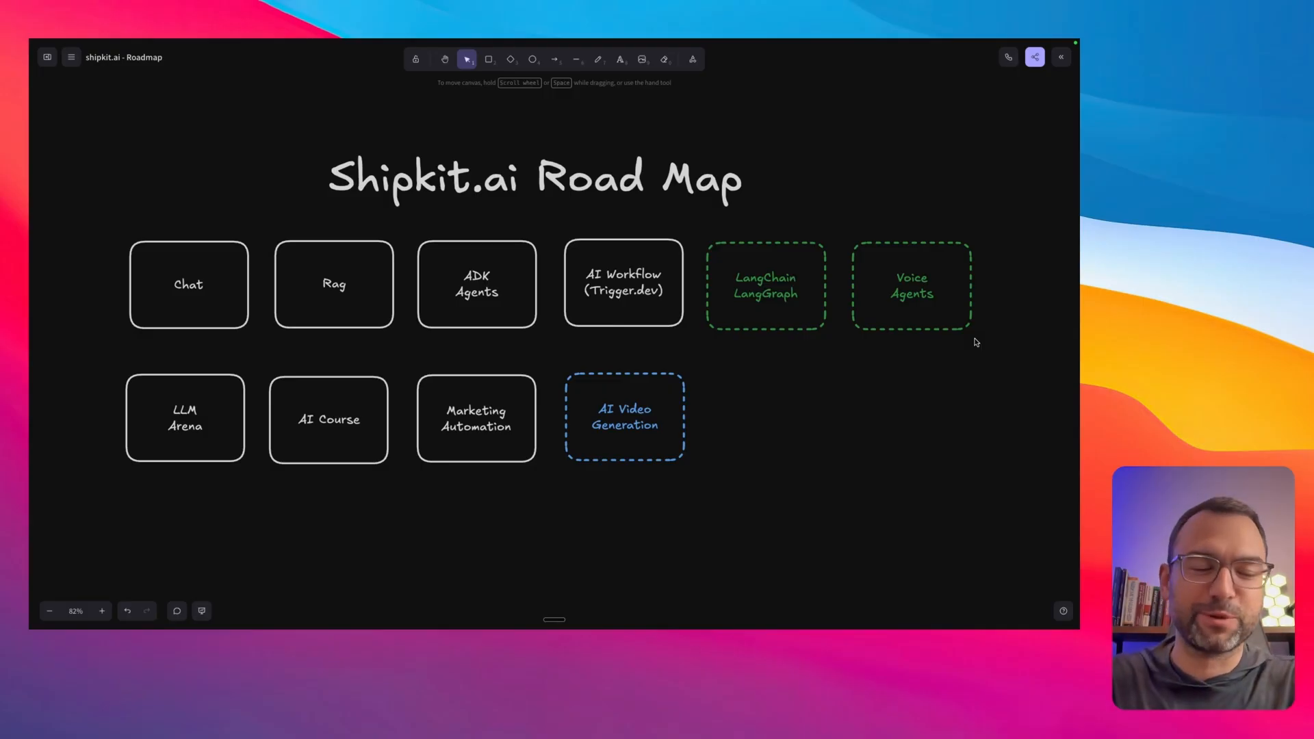
mouse_move(738, 364)
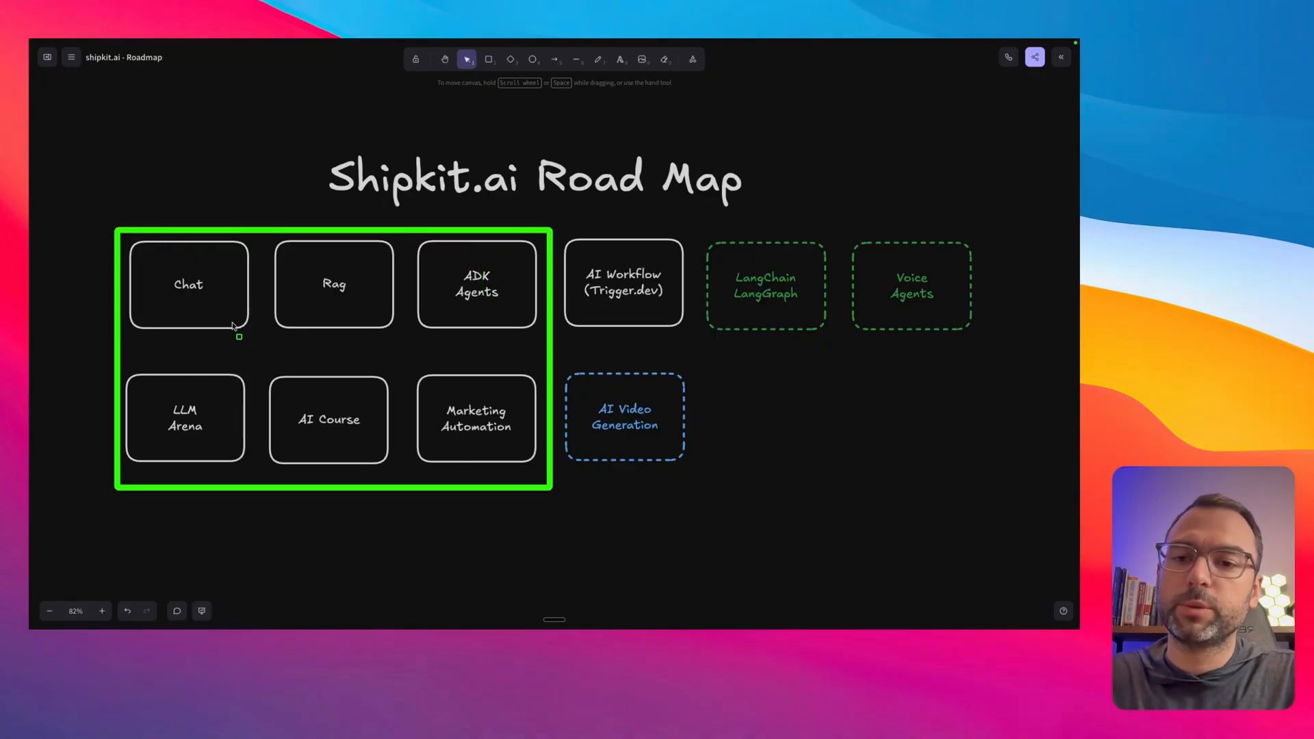
mouse_move(131, 245)
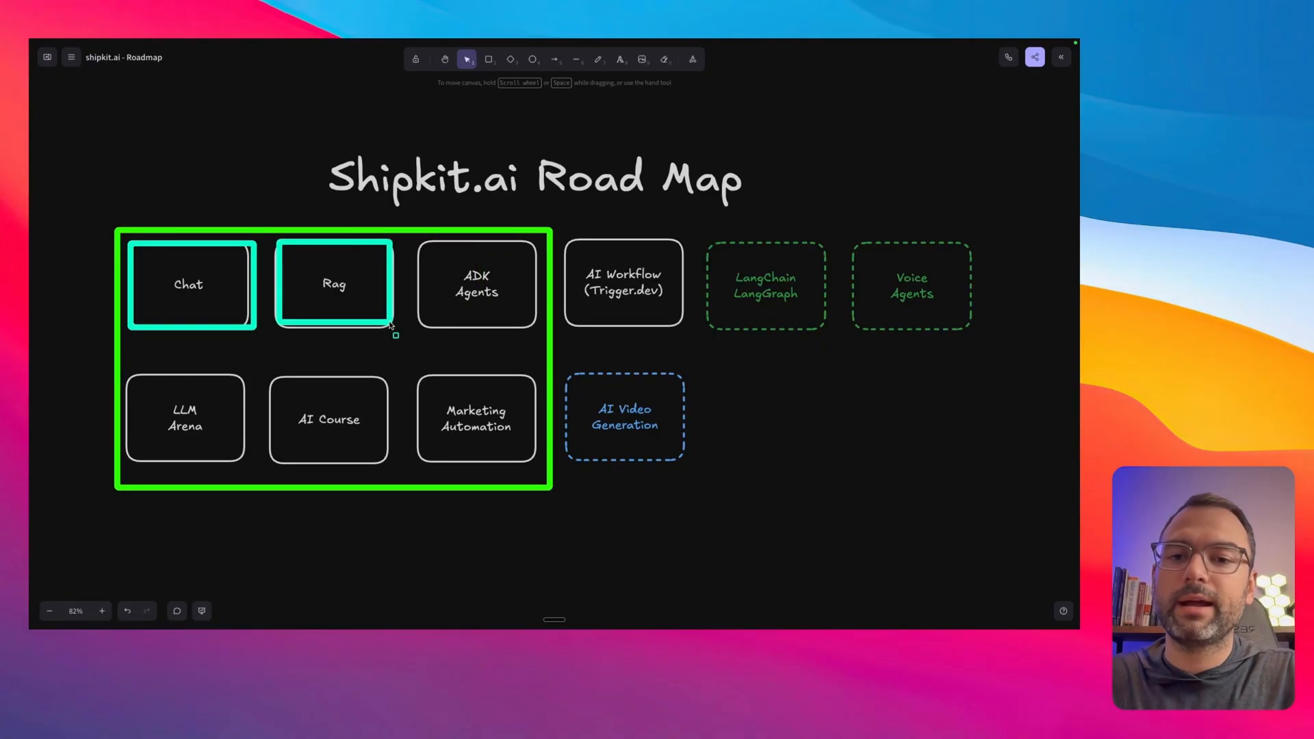
click(477, 284)
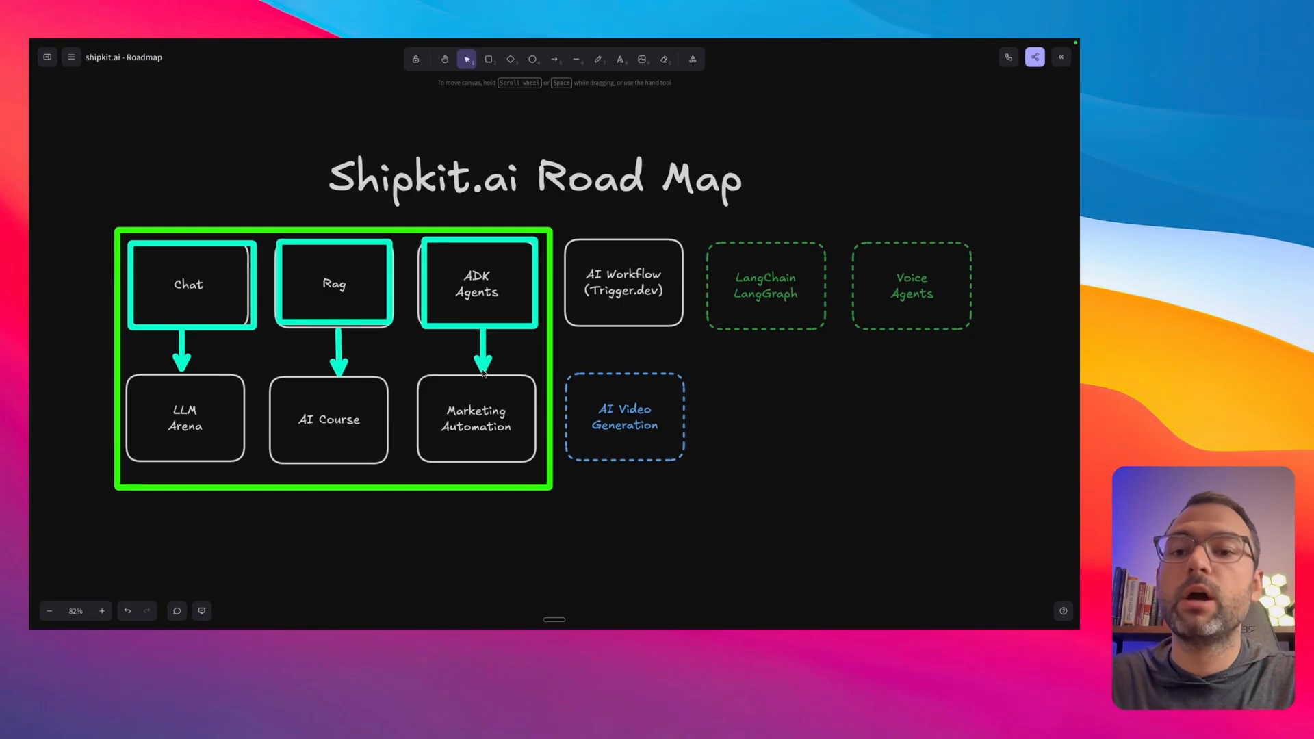
mouse_move(420, 394)
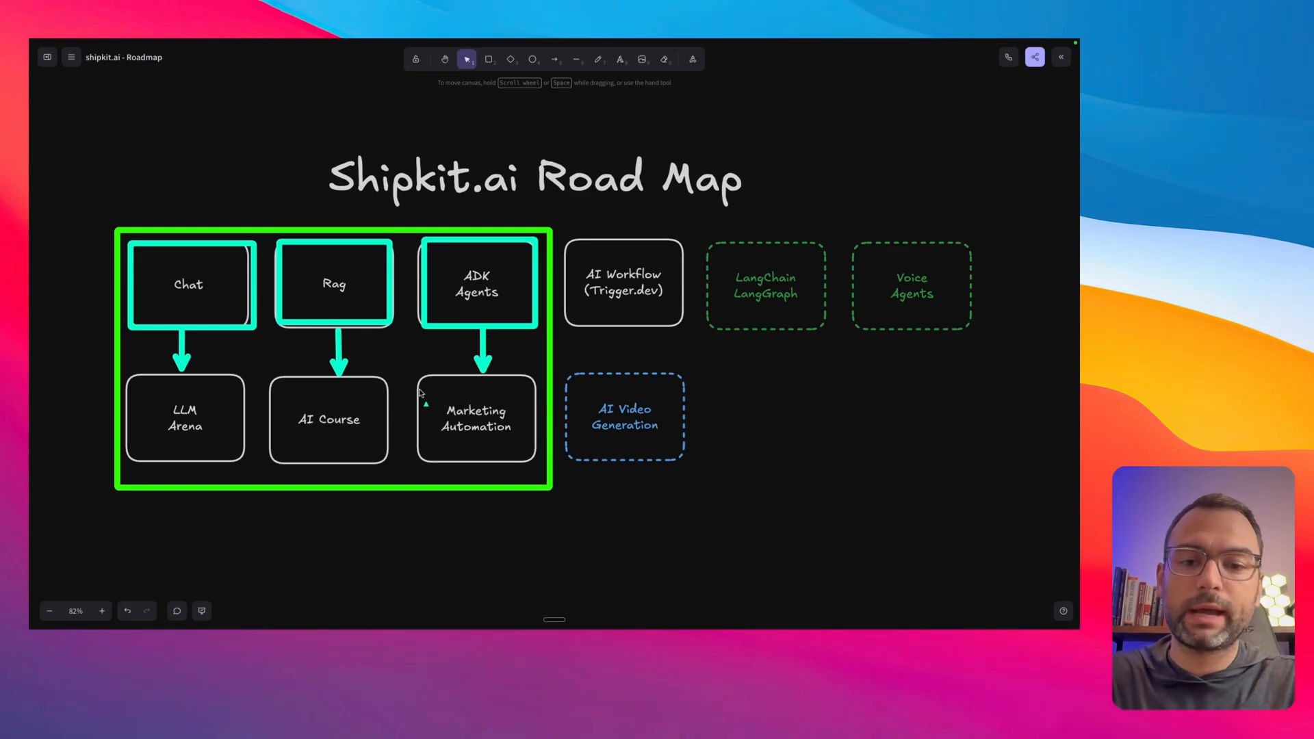
click(185, 419)
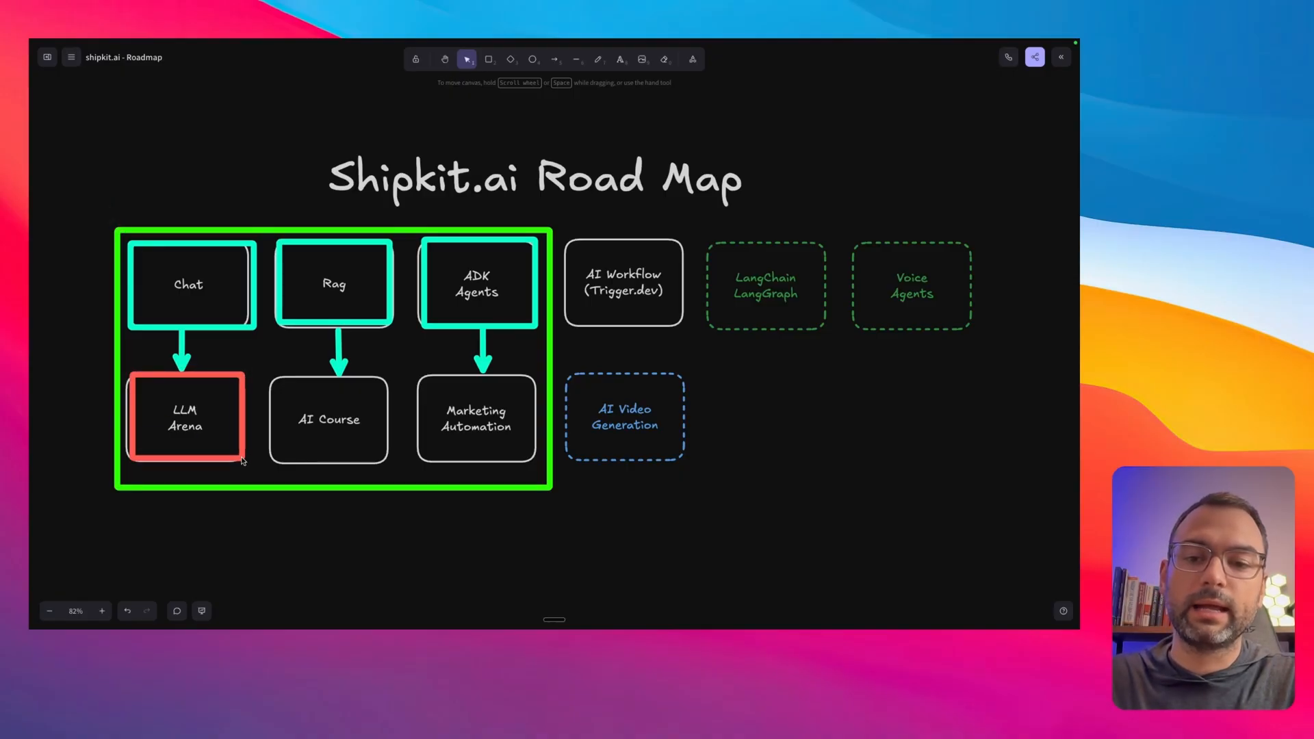
mouse_move(223, 405)
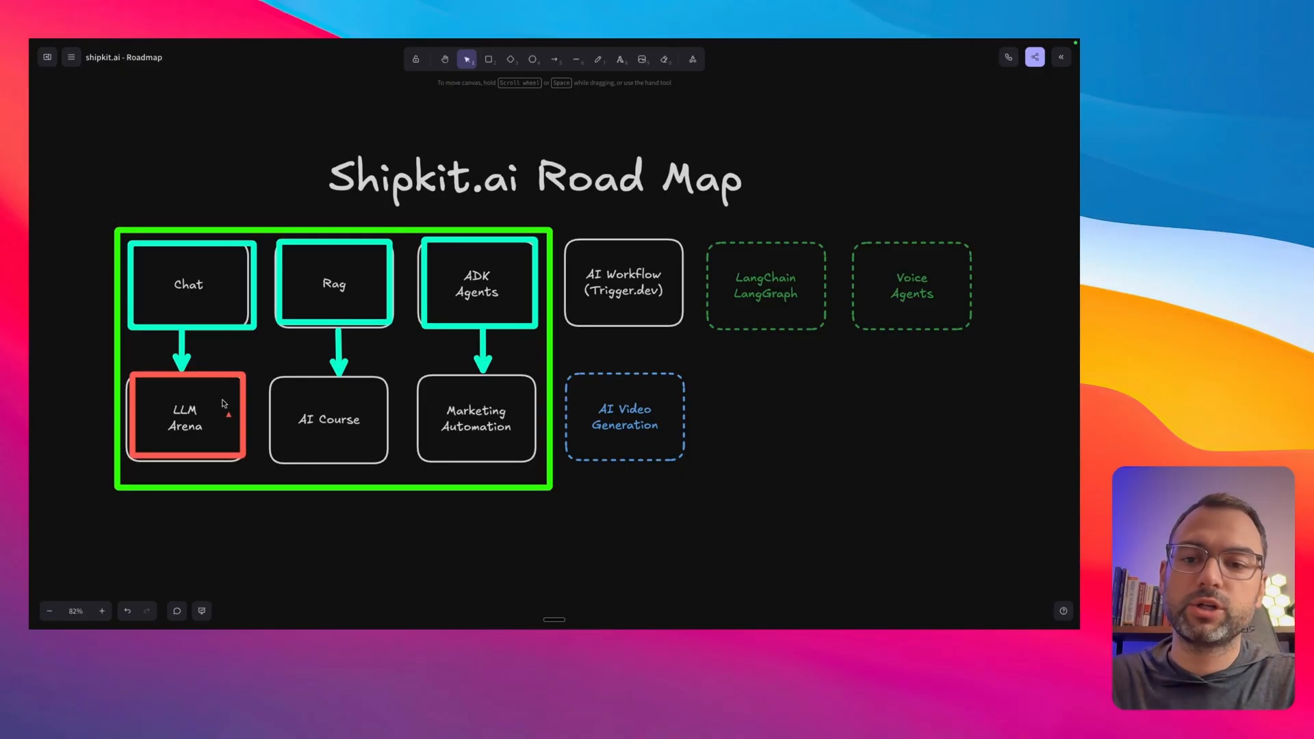
mouse_move(308, 403)
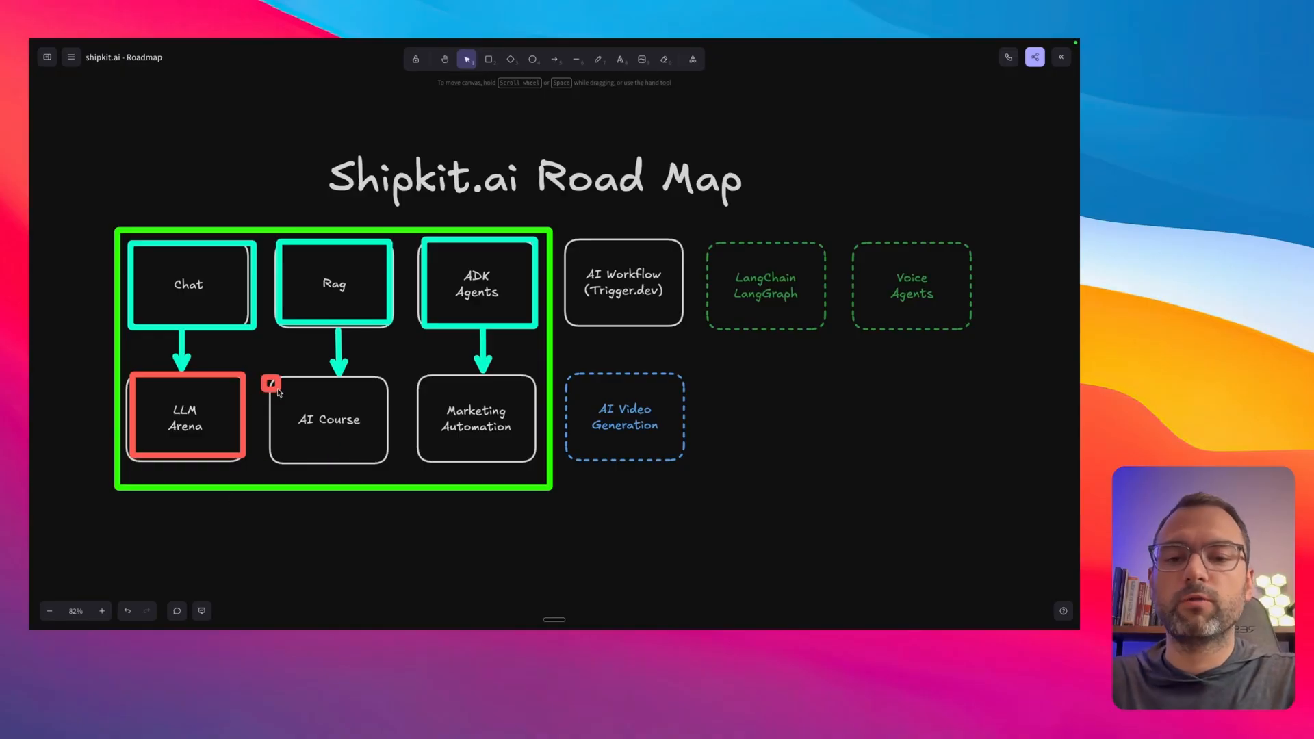
click(328, 419)
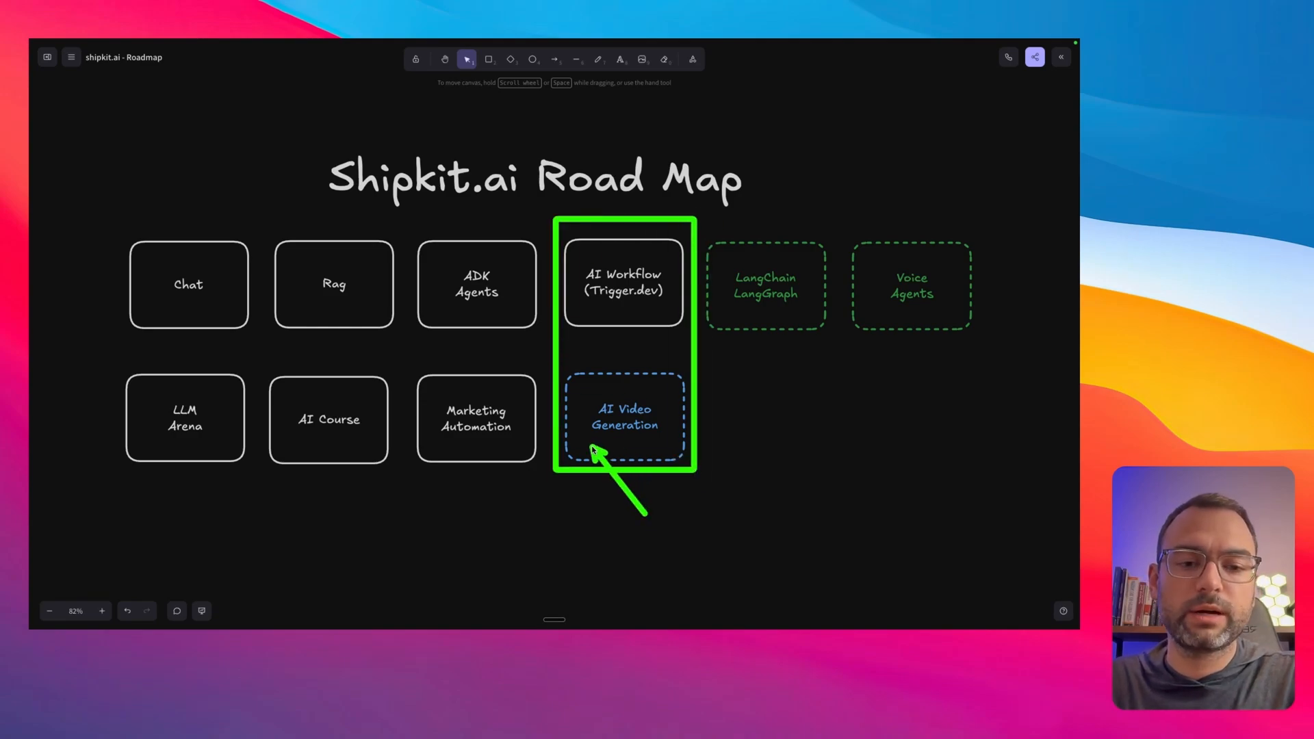
mouse_move(632, 443)
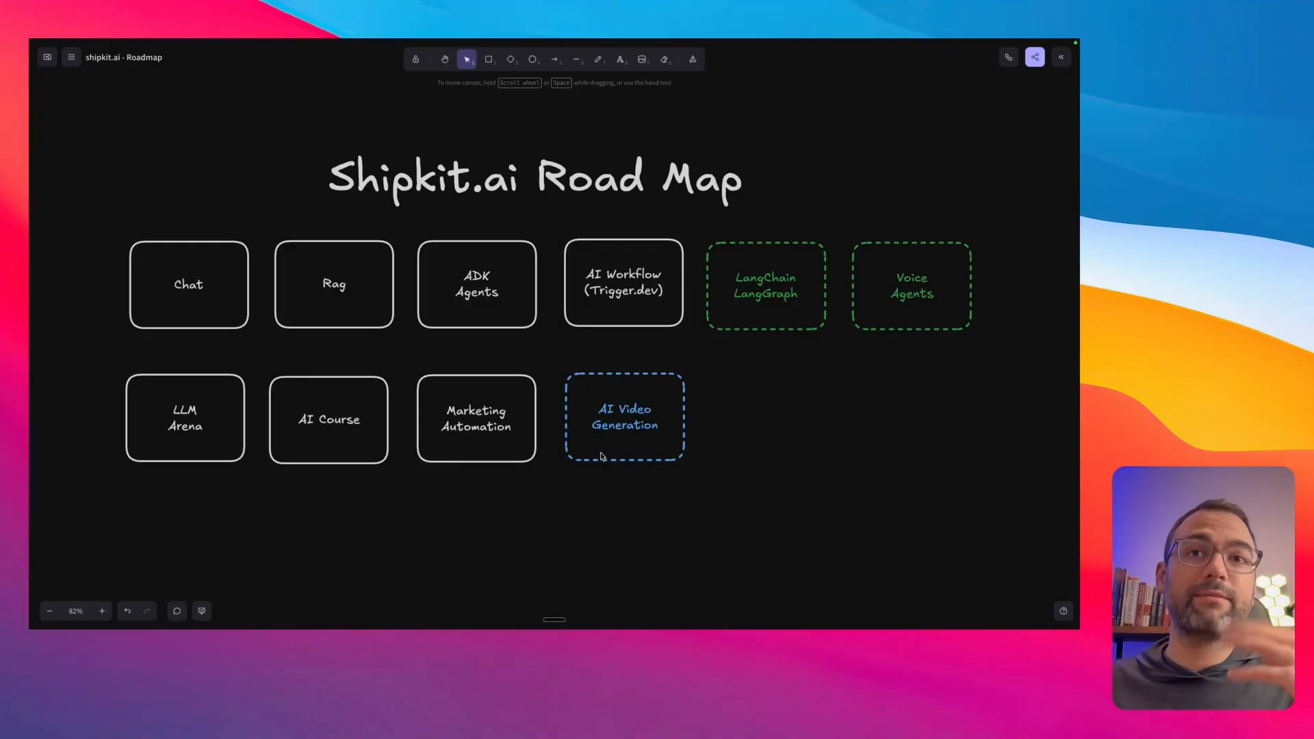
mouse_move(634, 331)
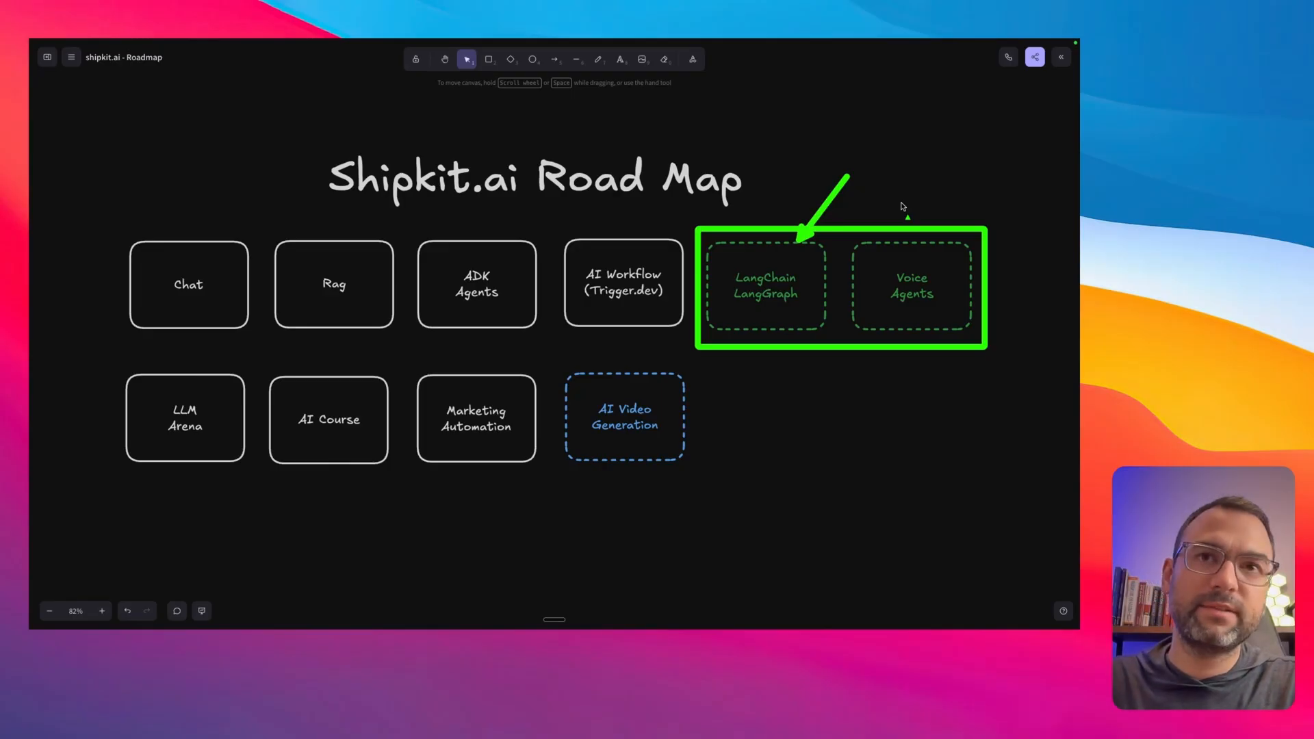
mouse_move(954, 191)
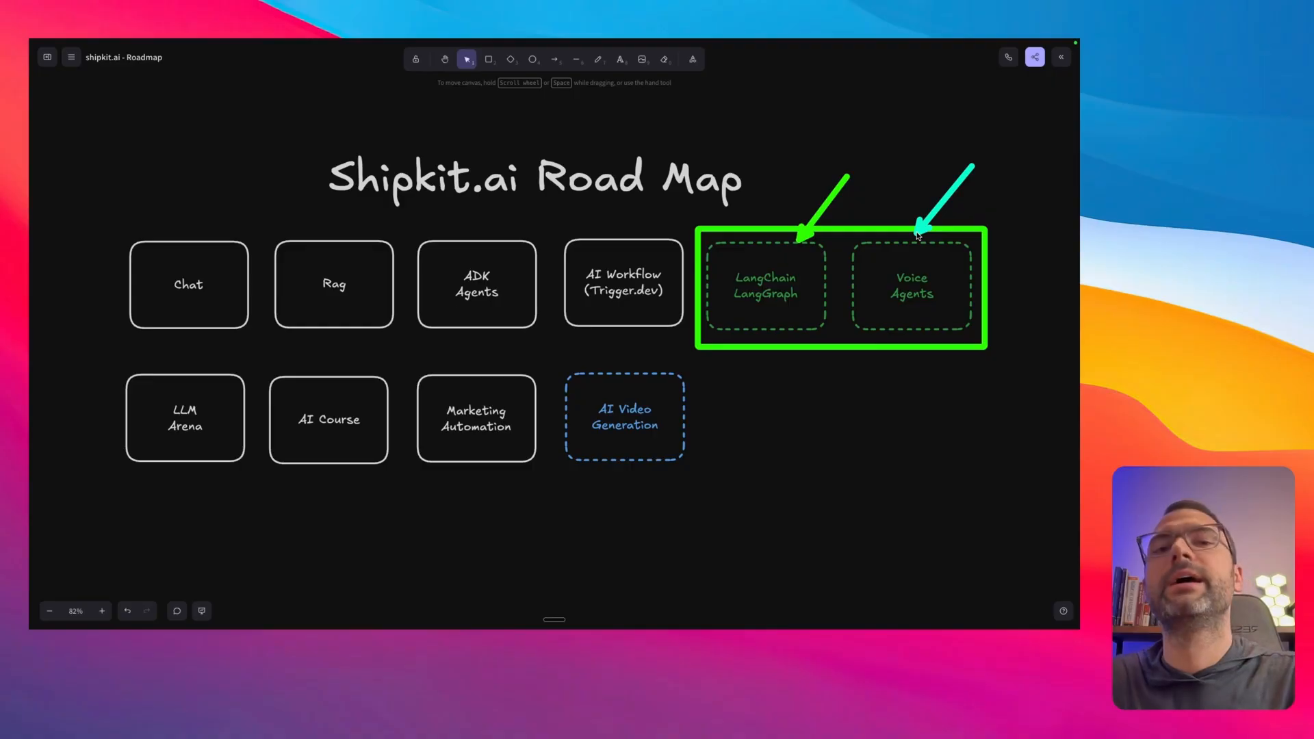
mouse_move(911, 411)
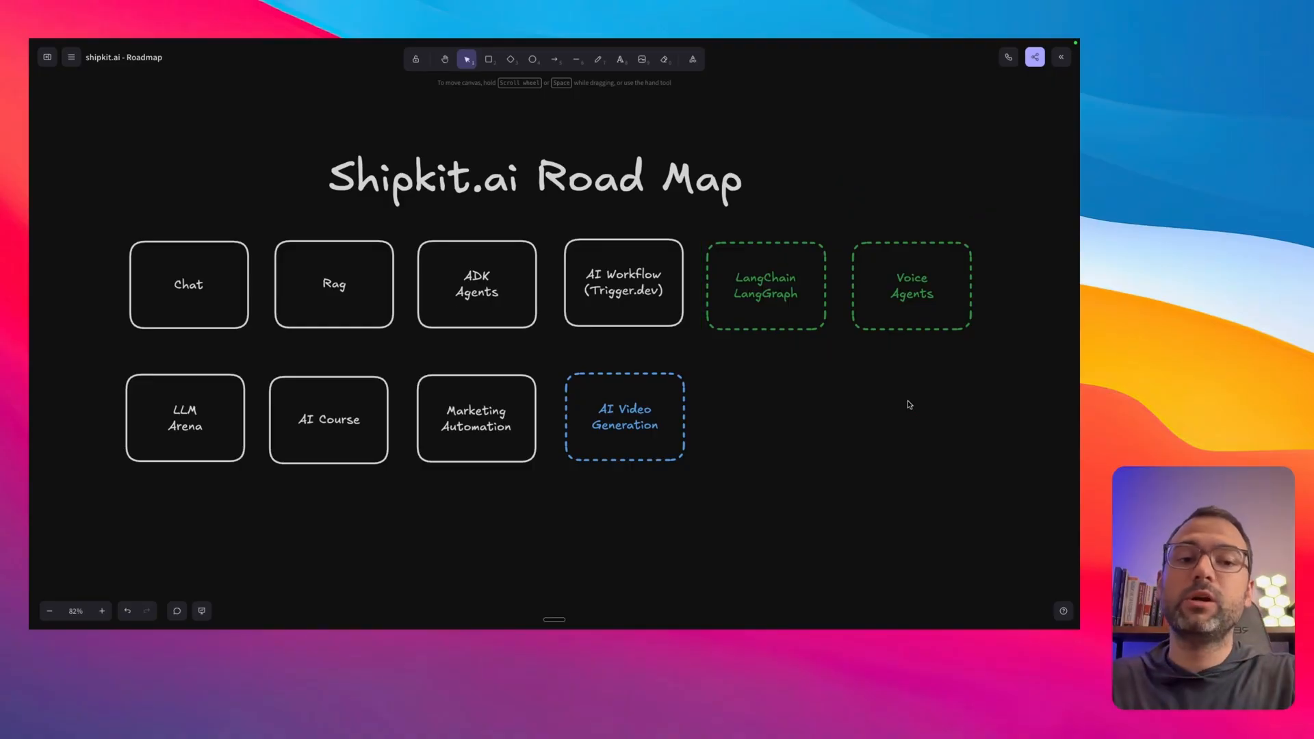
Step: Switch to the ShipKit homepage showing the Black Friday $349 (was $449) offer
click(912, 285)
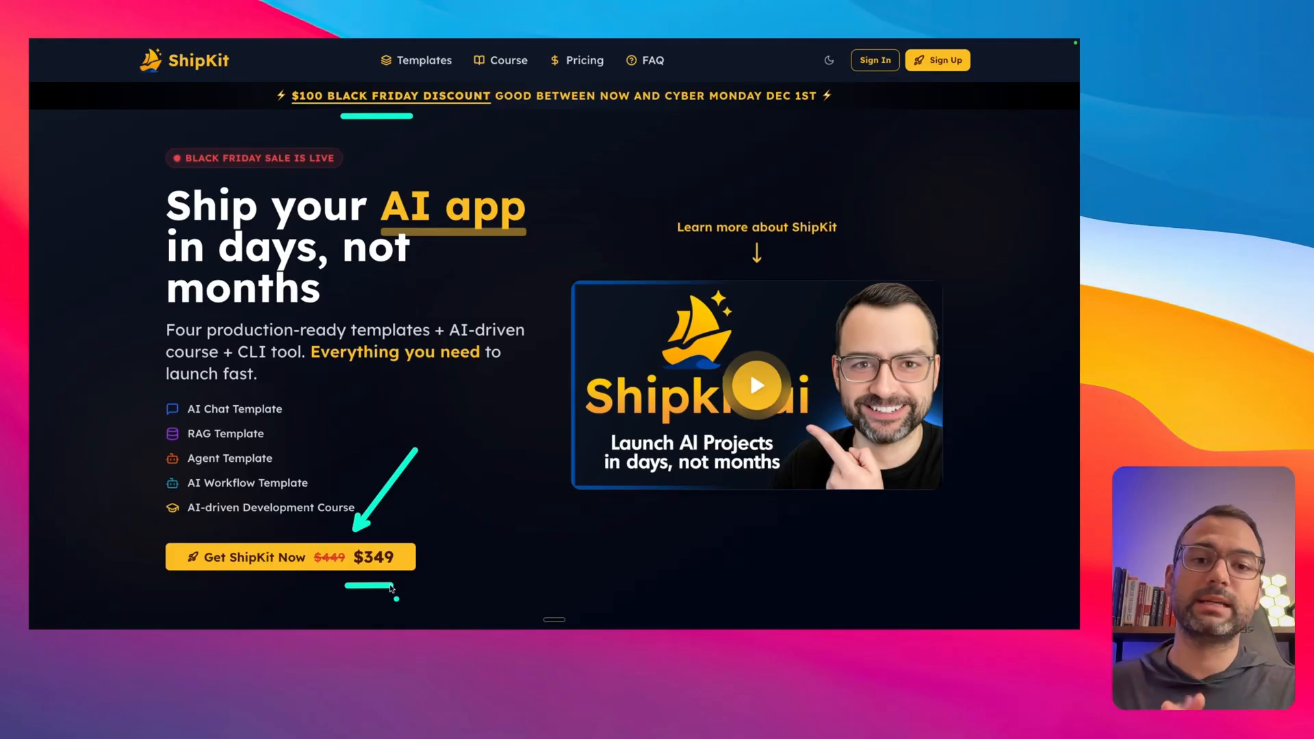
mouse_move(490, 547)
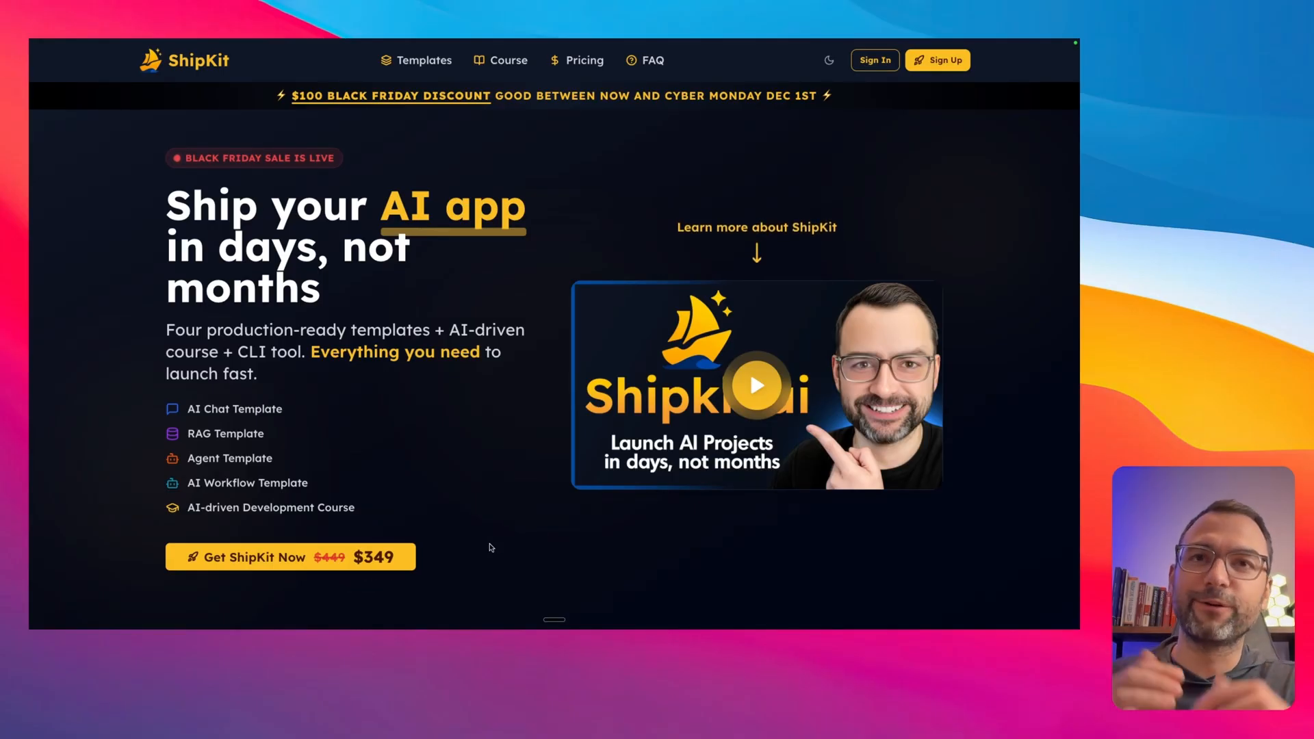